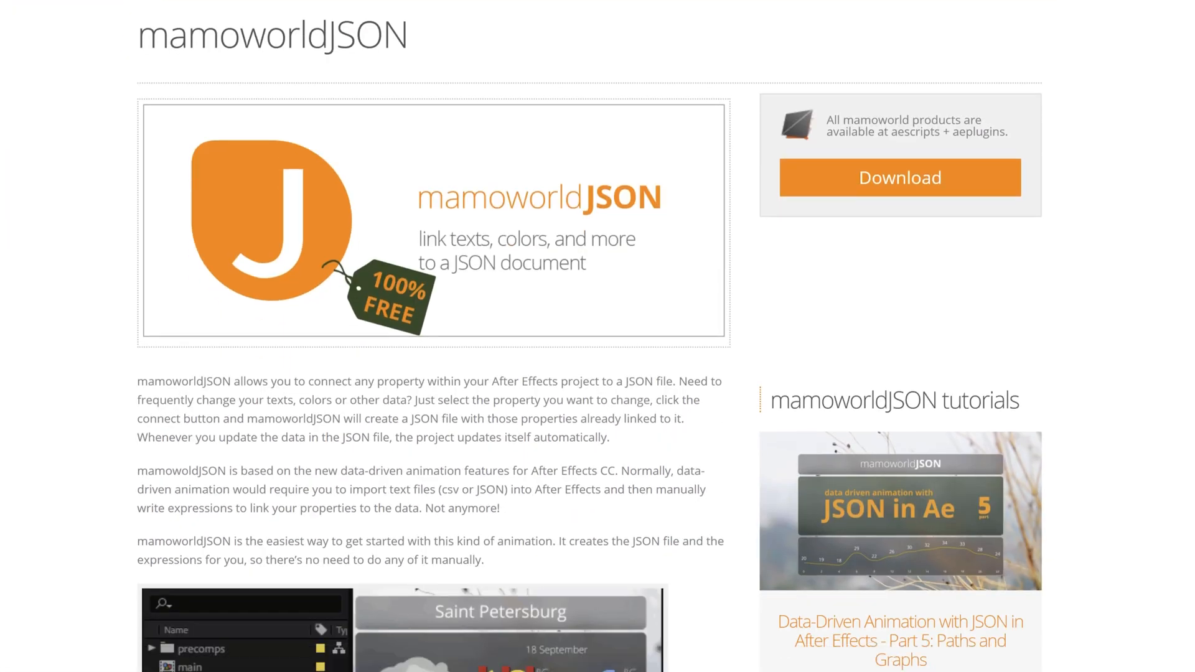
Move the current-time indicator to the Infographic 01 layer so the Sales Targets chart shows.
scroll(down, 3)
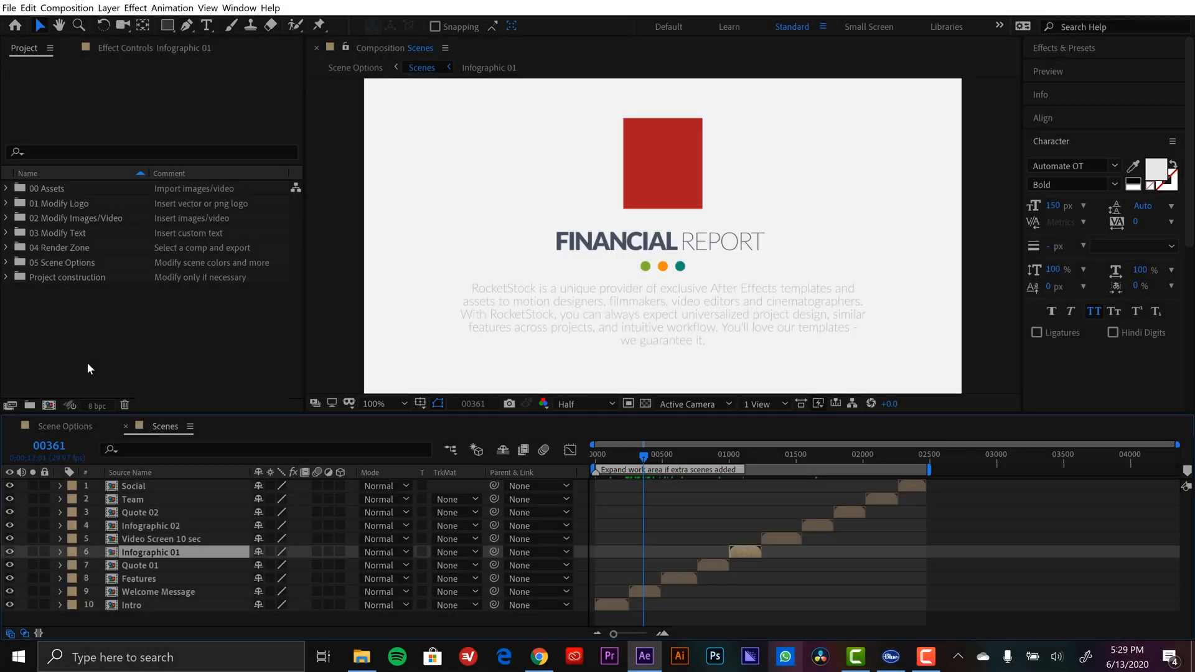
mouse_move(118, 347)
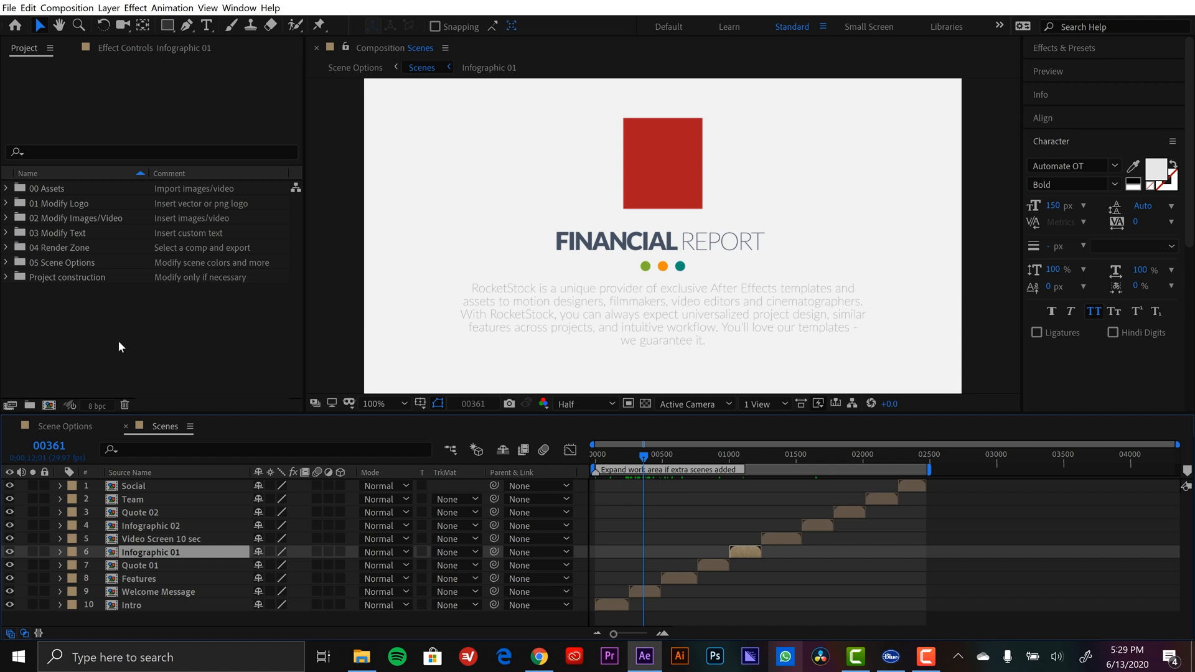
mouse_move(91, 321)
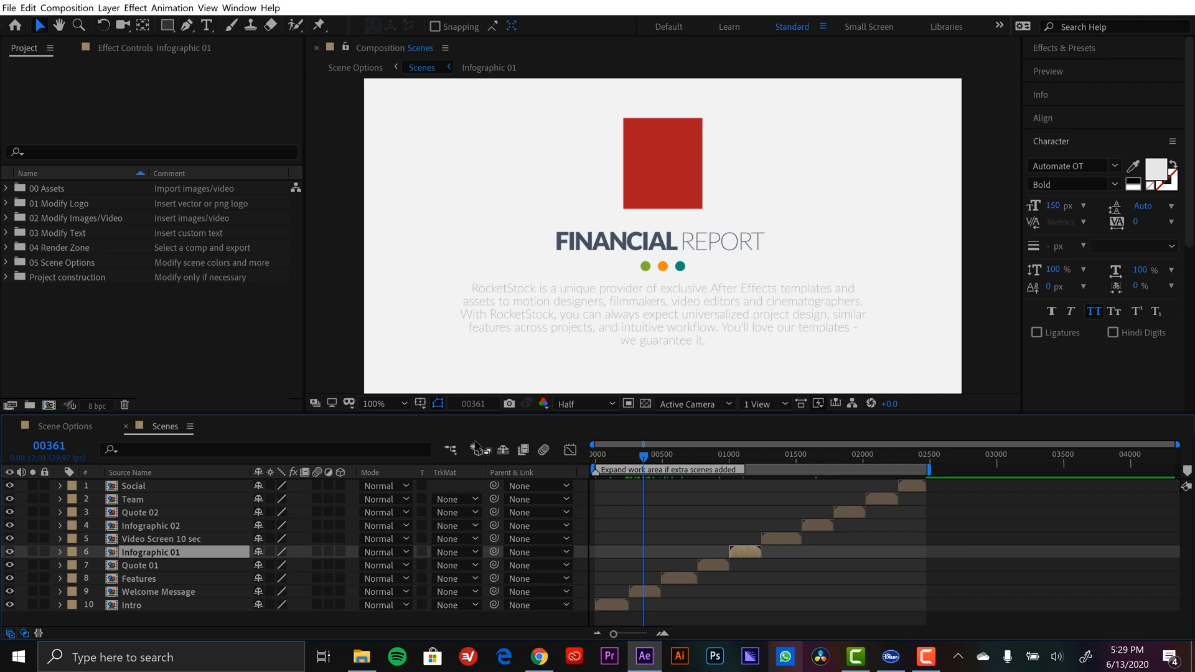
mouse_move(693, 498)
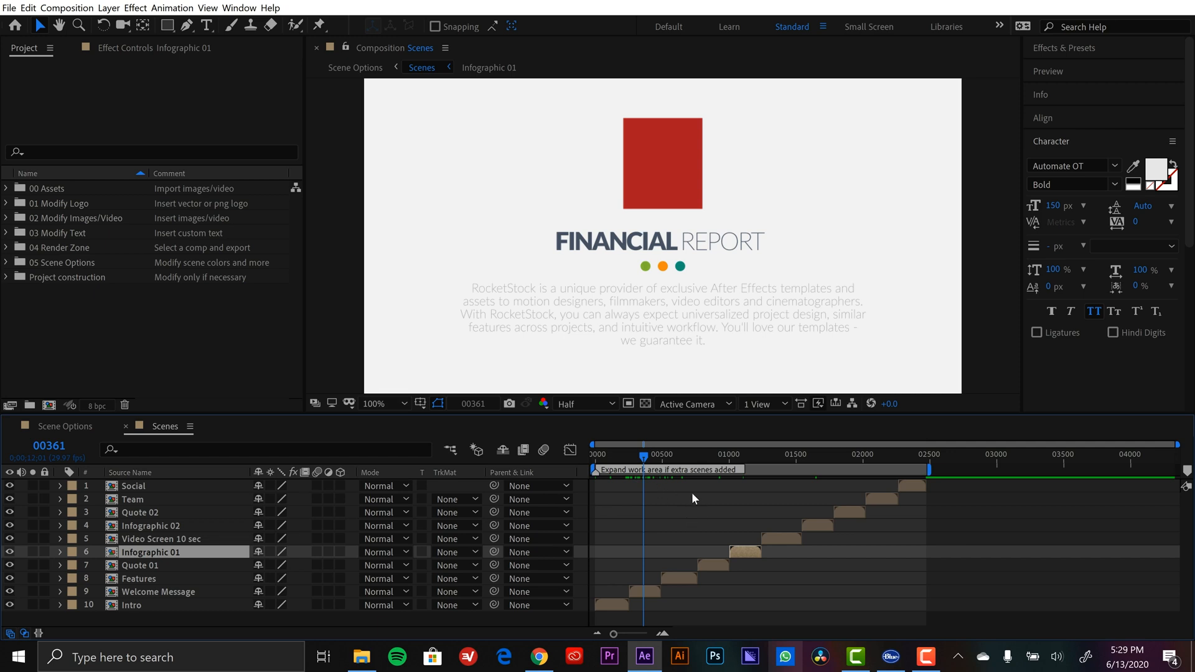
mouse_move(168, 350)
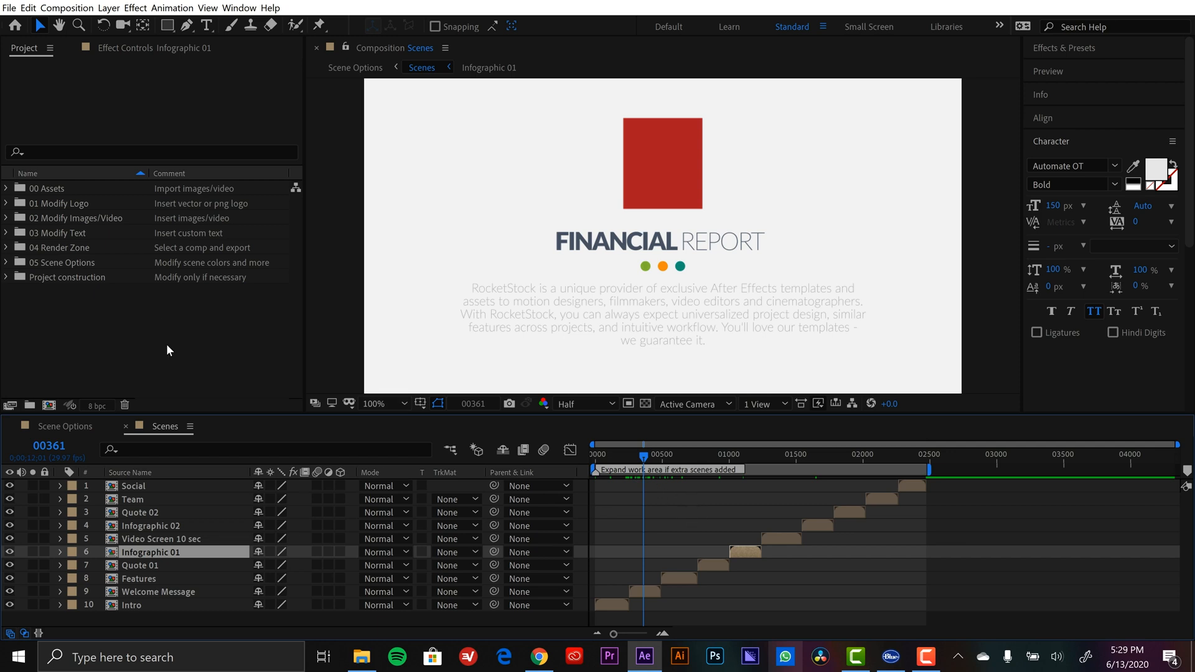
mouse_move(712, 306)
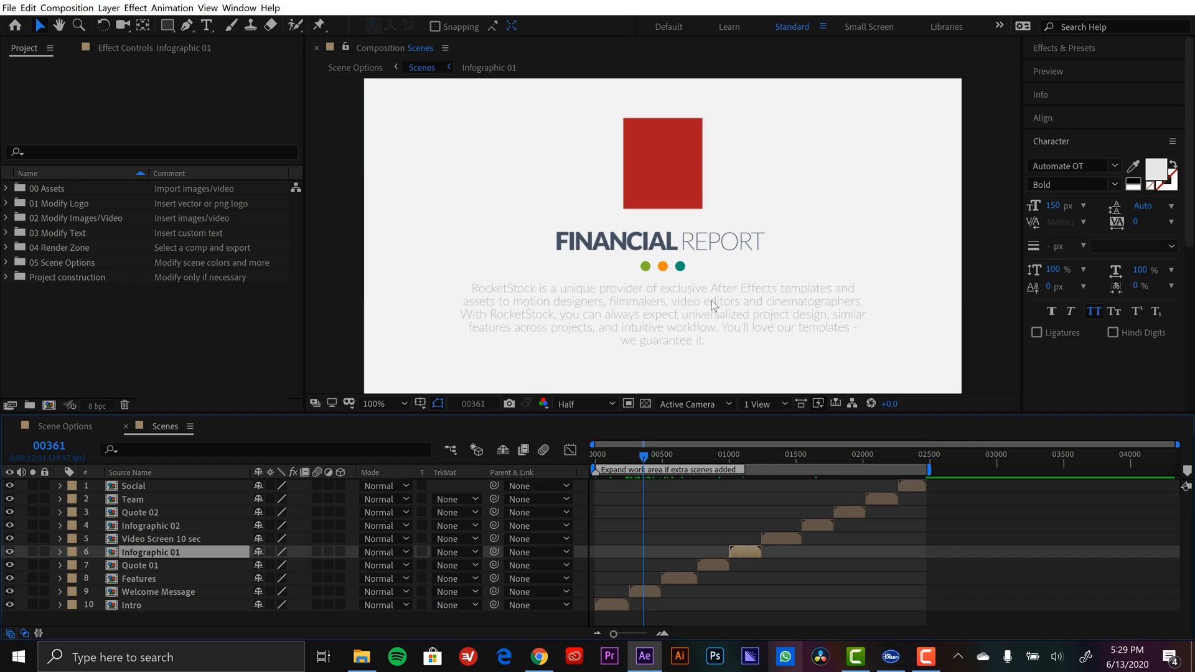
mouse_move(653, 456)
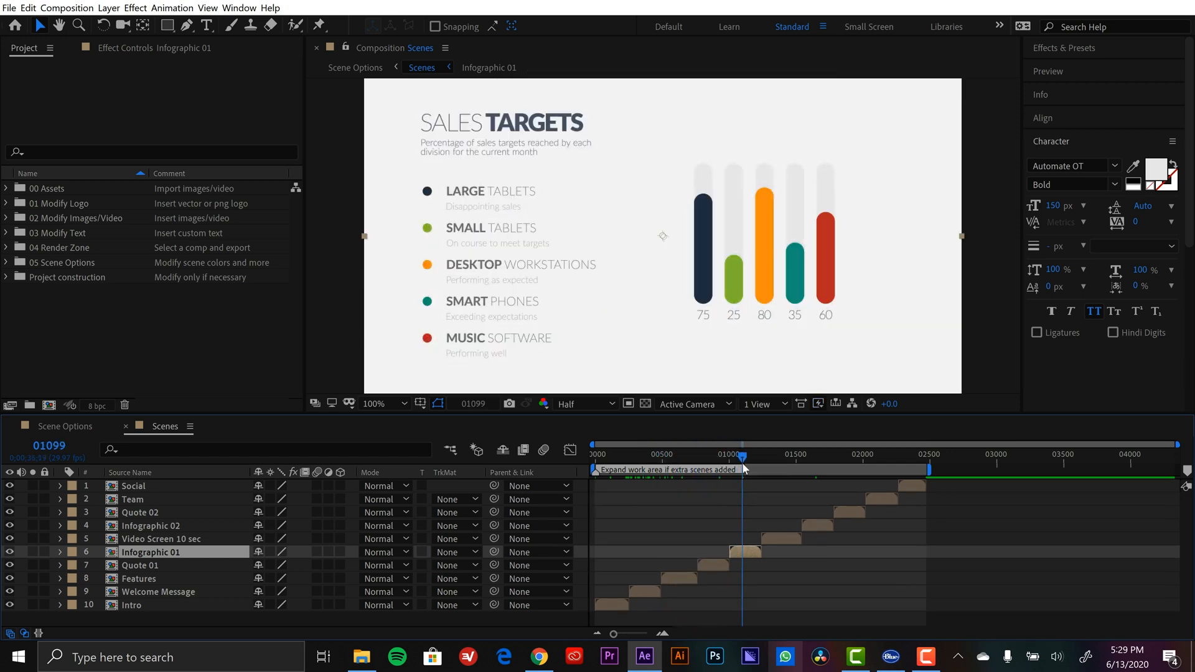
drag(741, 456, 741, 463)
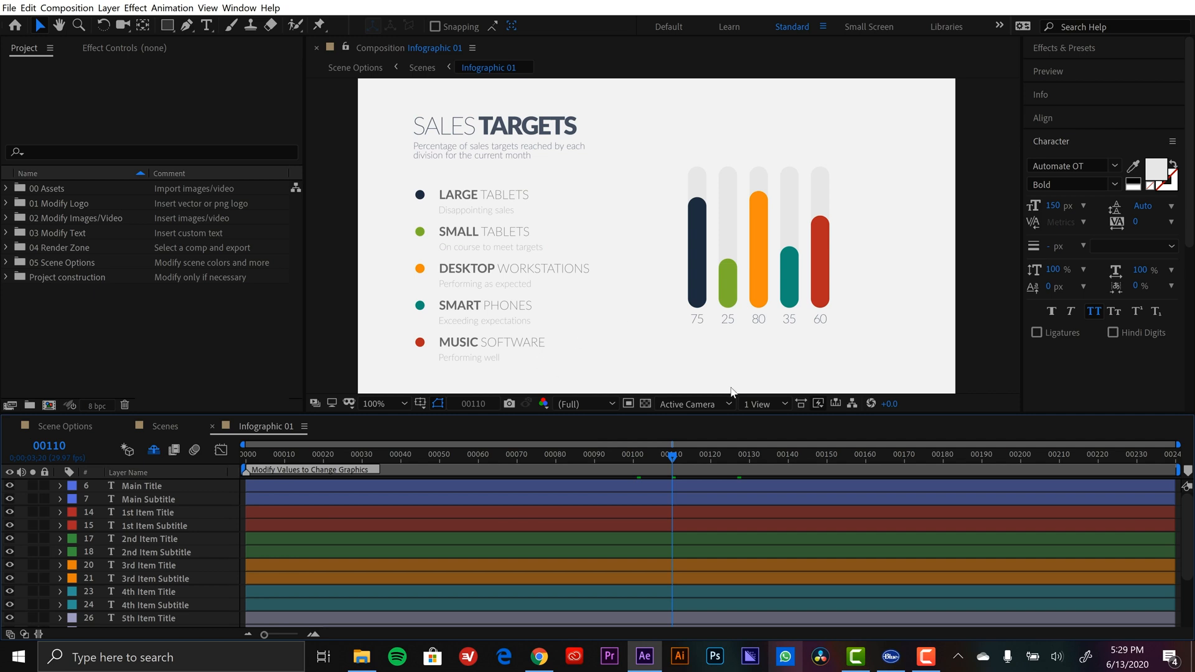
mouse_move(765, 351)
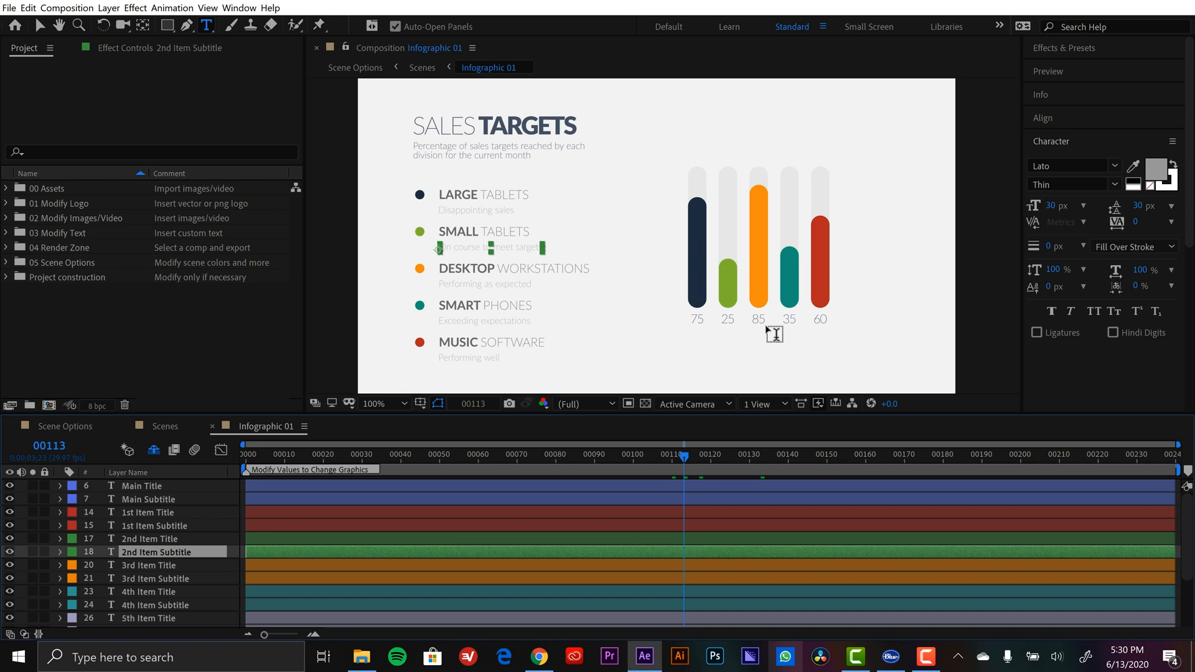
mouse_move(811, 367)
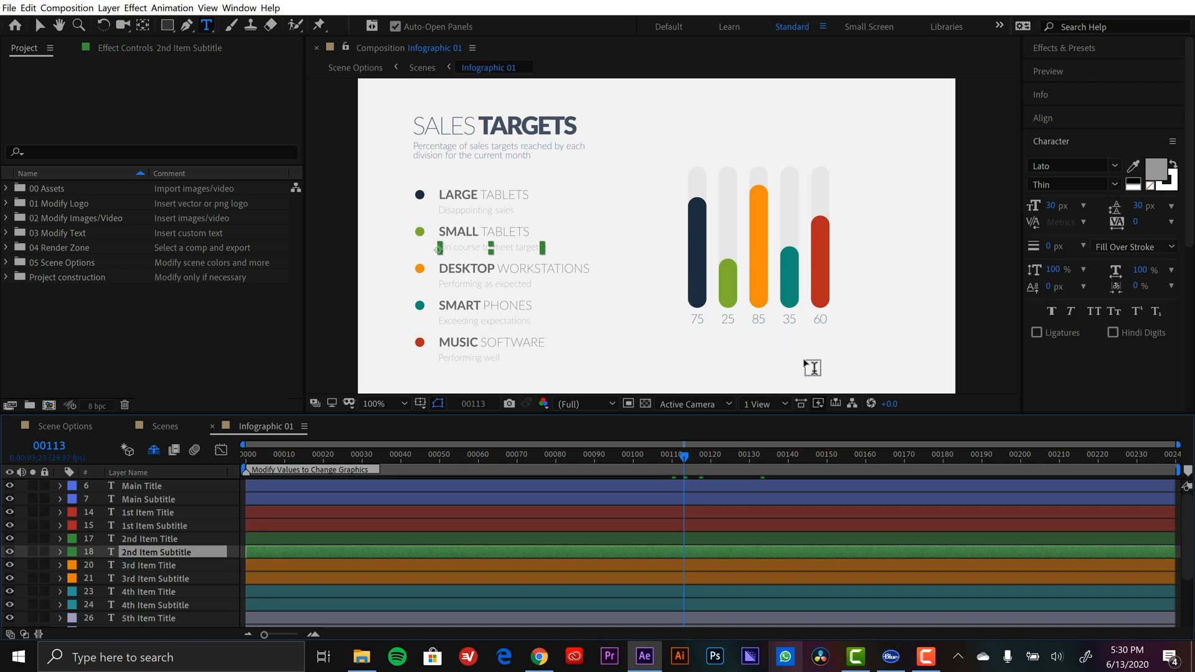
mouse_move(652, 303)
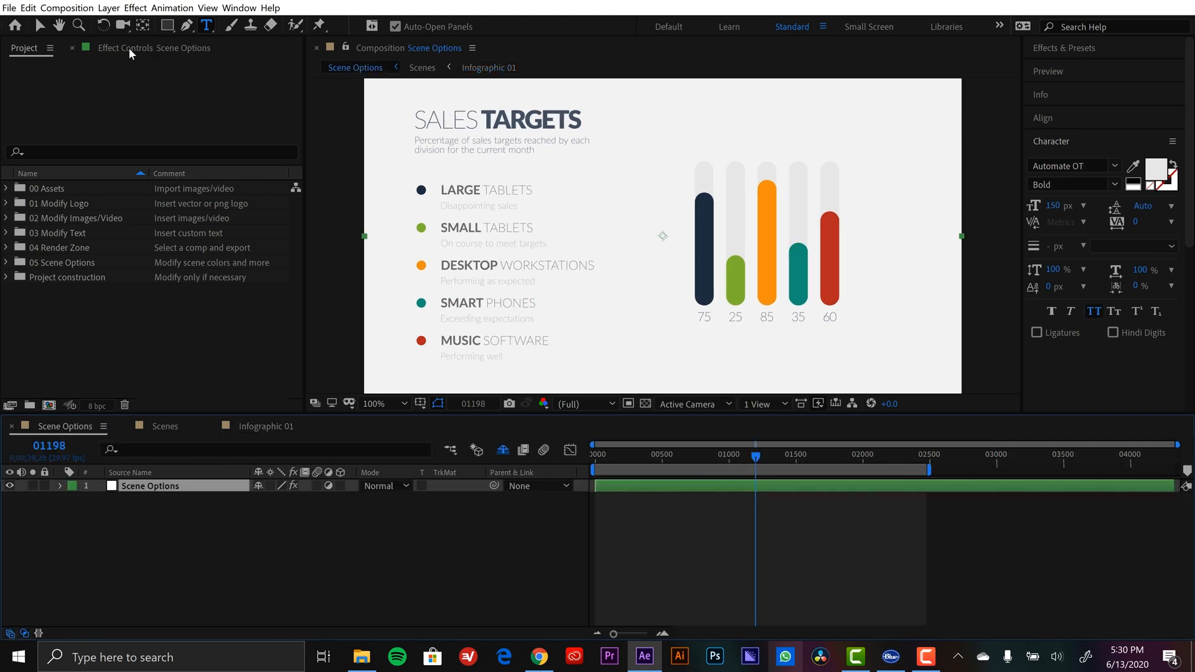
Show the Scene Options Effect Controls with its logo, bar, text and background colour settings.
click(137, 47)
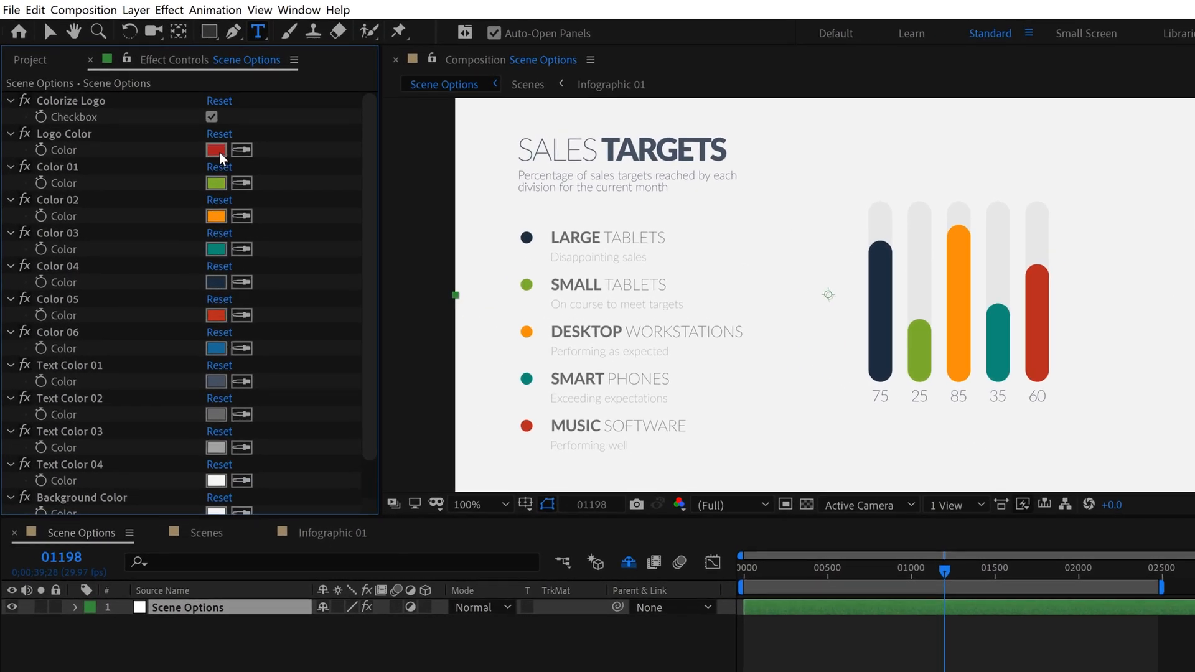
click(215, 216)
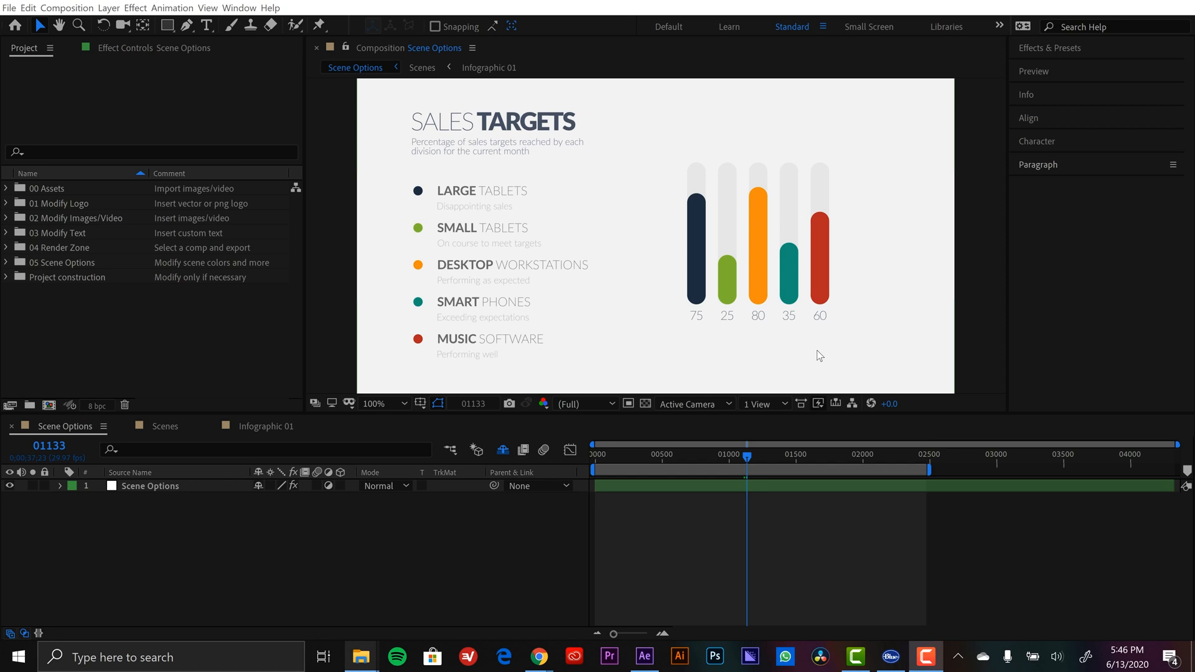
mouse_move(576, 306)
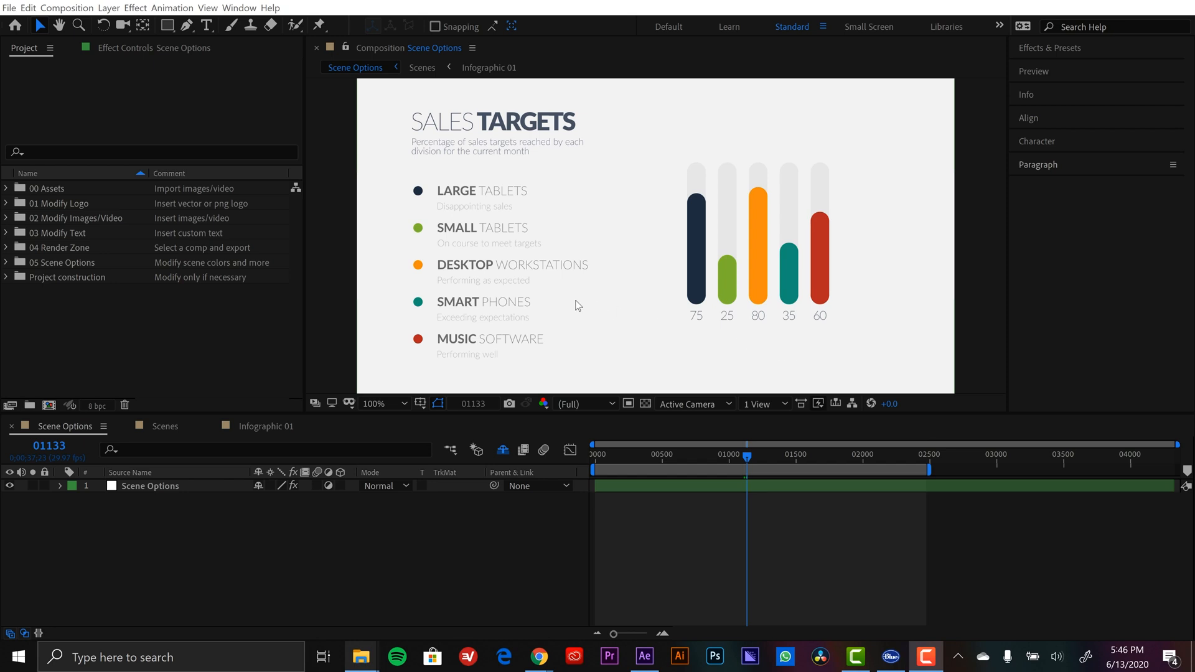
mouse_move(235, 99)
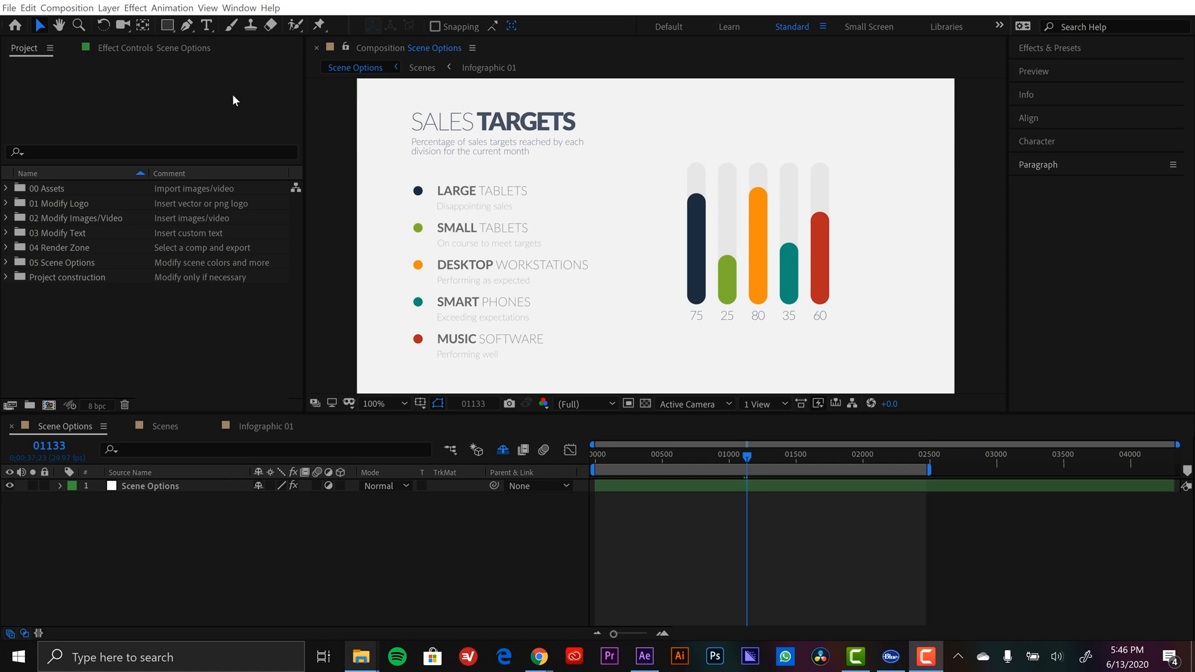
Launch the mamoworldJSON.jsxbin panel from the Window menu.
click(238, 8)
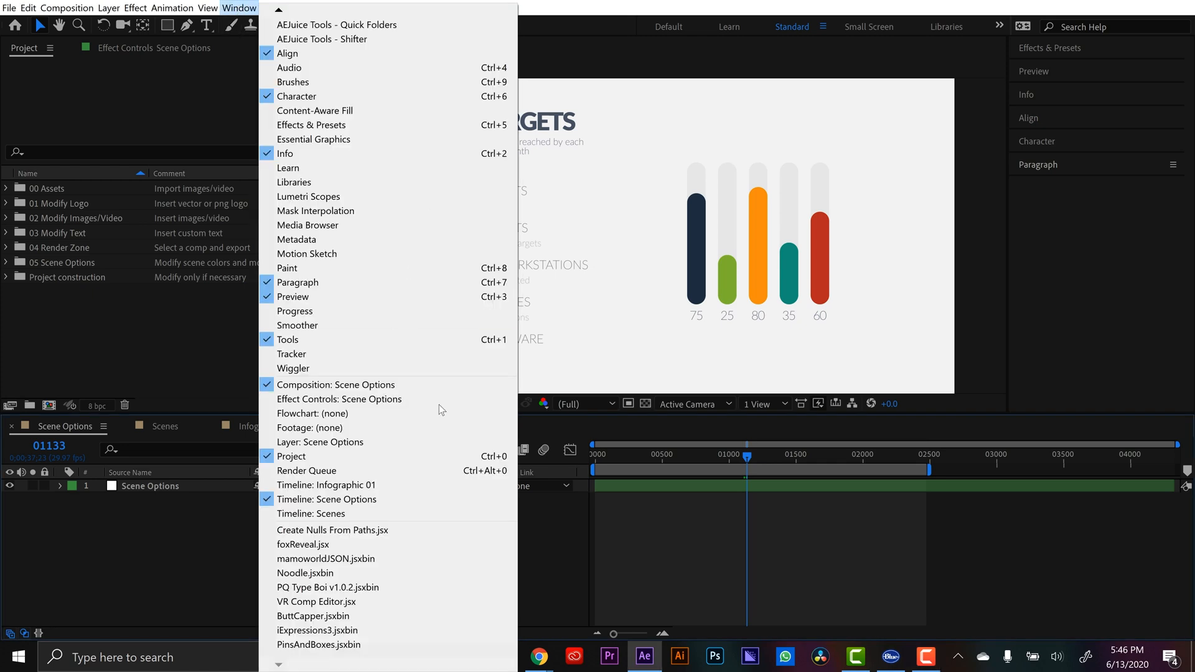
mouse_move(355, 578)
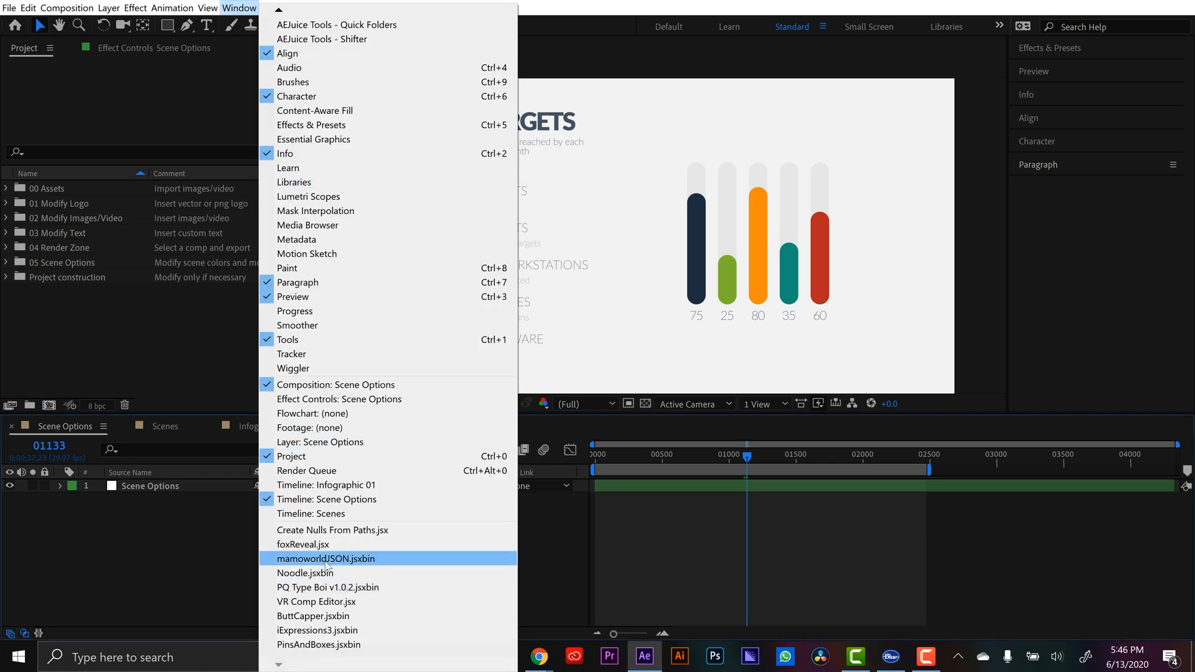
click(325, 558)
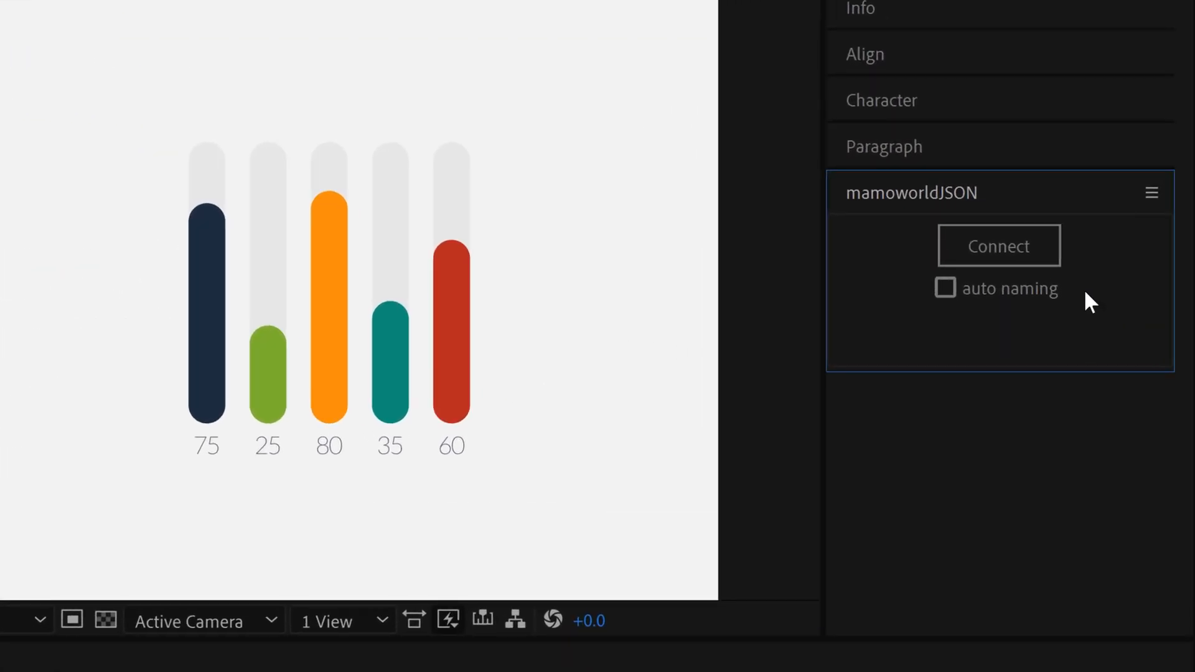
mouse_move(1002, 312)
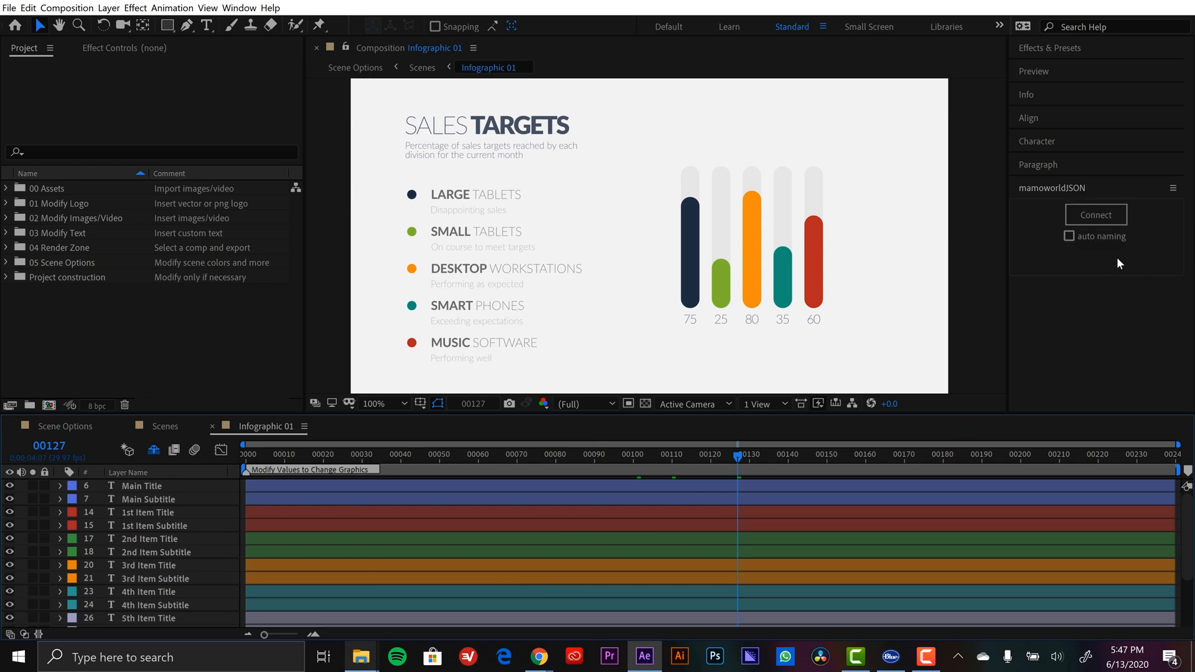
mouse_move(1100, 286)
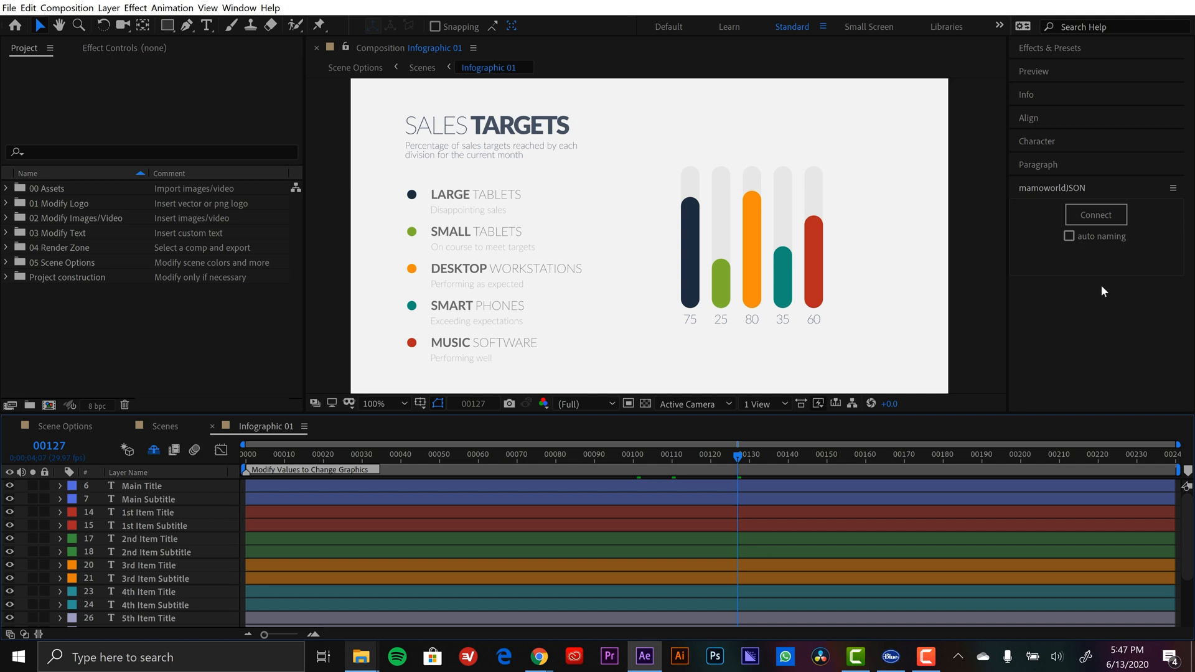
mouse_move(1099, 282)
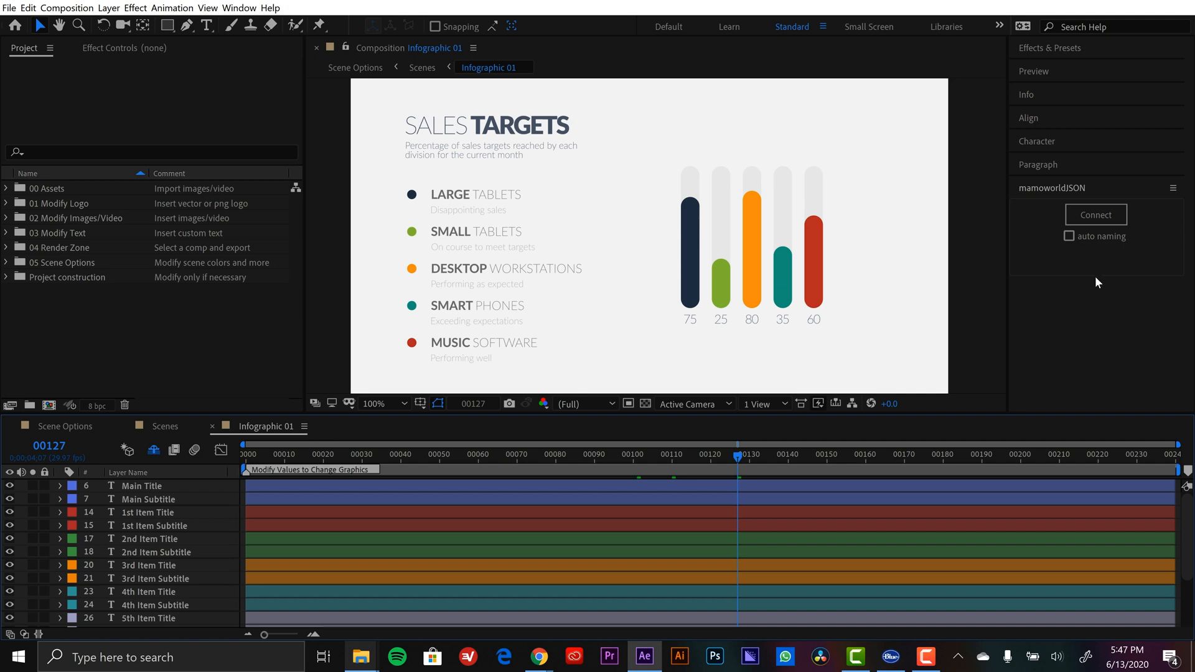
mouse_move(1076, 299)
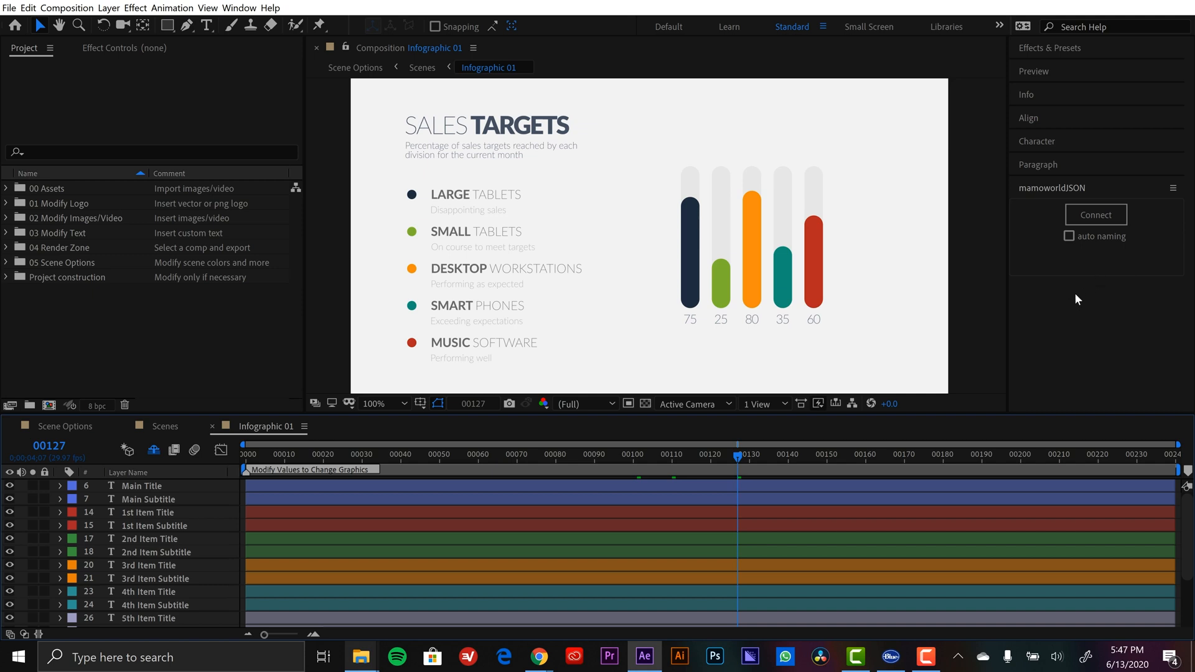
mouse_move(1106, 276)
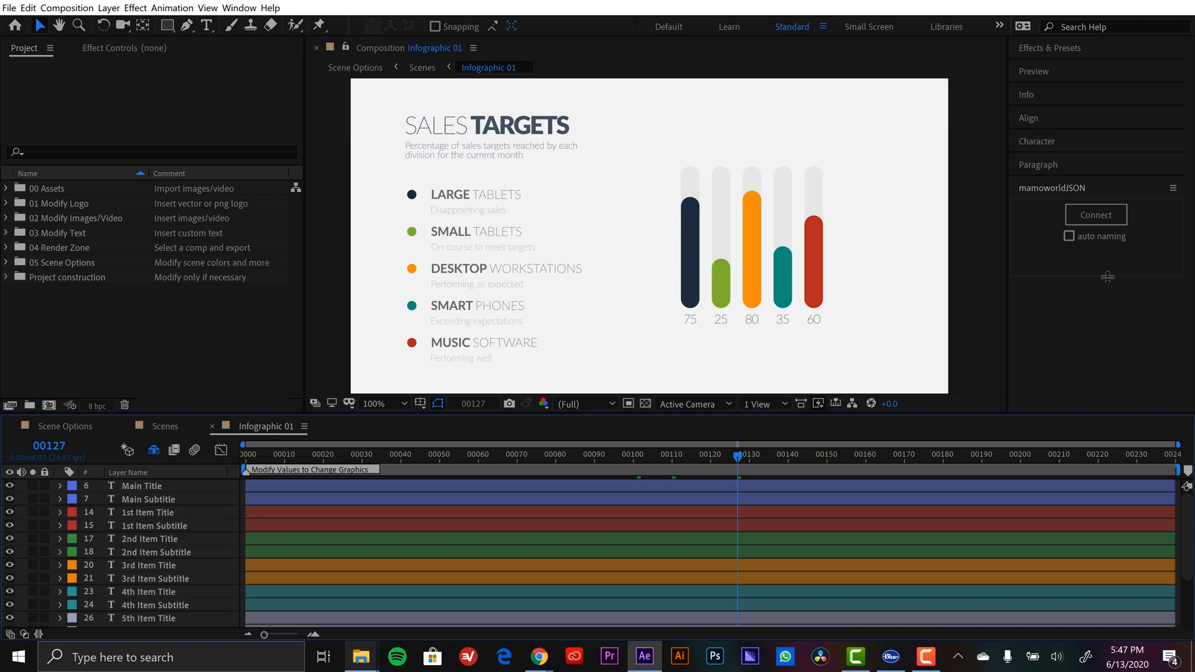
mouse_move(1119, 277)
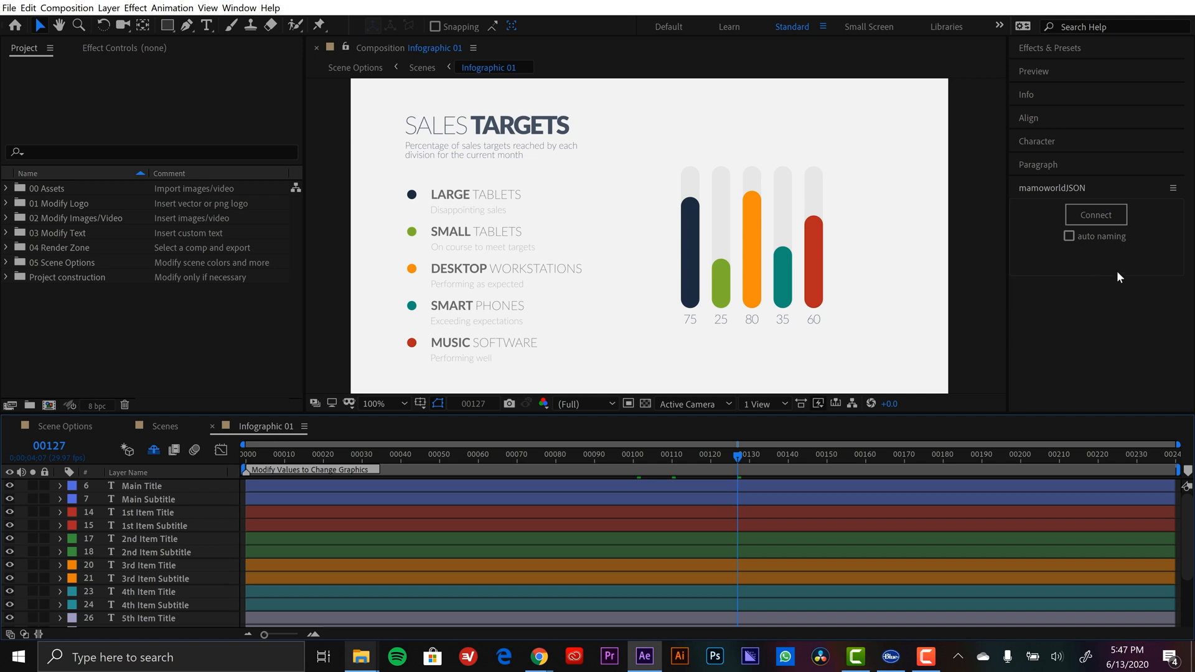
mouse_move(213, 530)
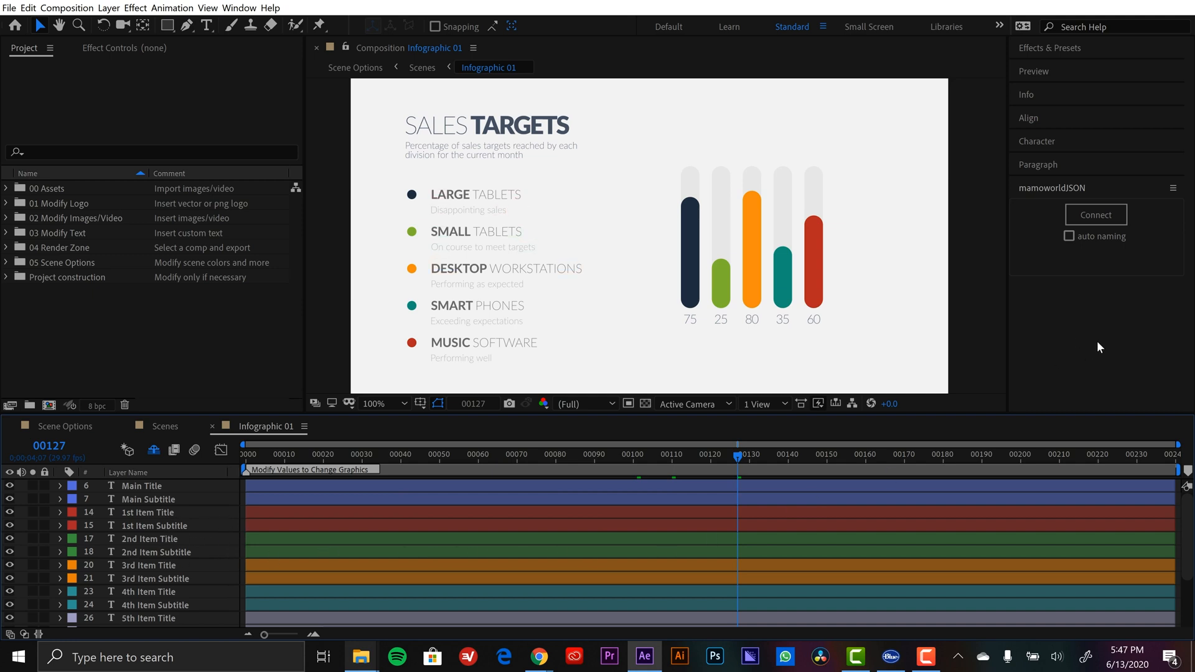
mouse_move(1078, 256)
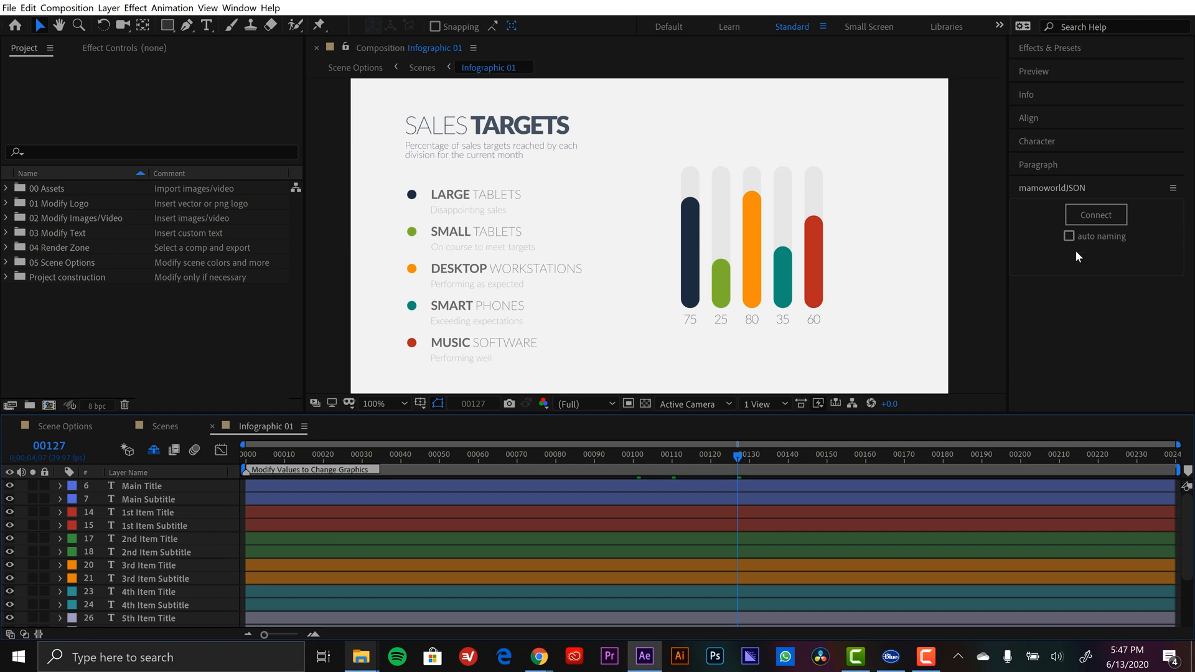
mouse_move(765, 353)
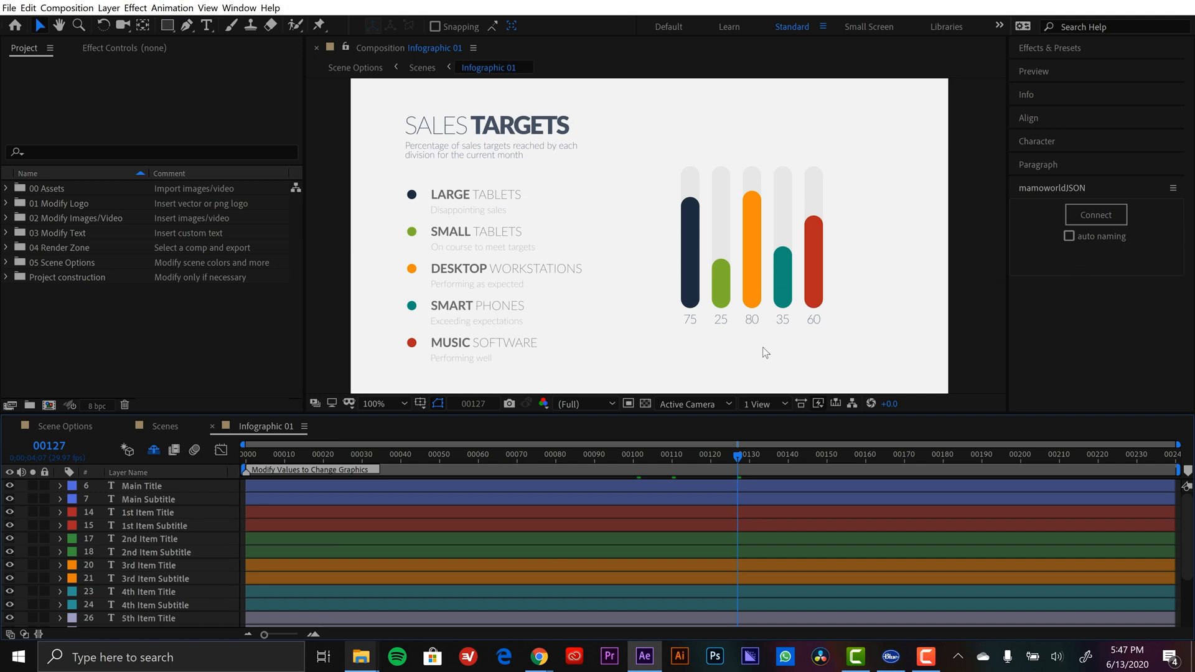
mouse_move(595, 327)
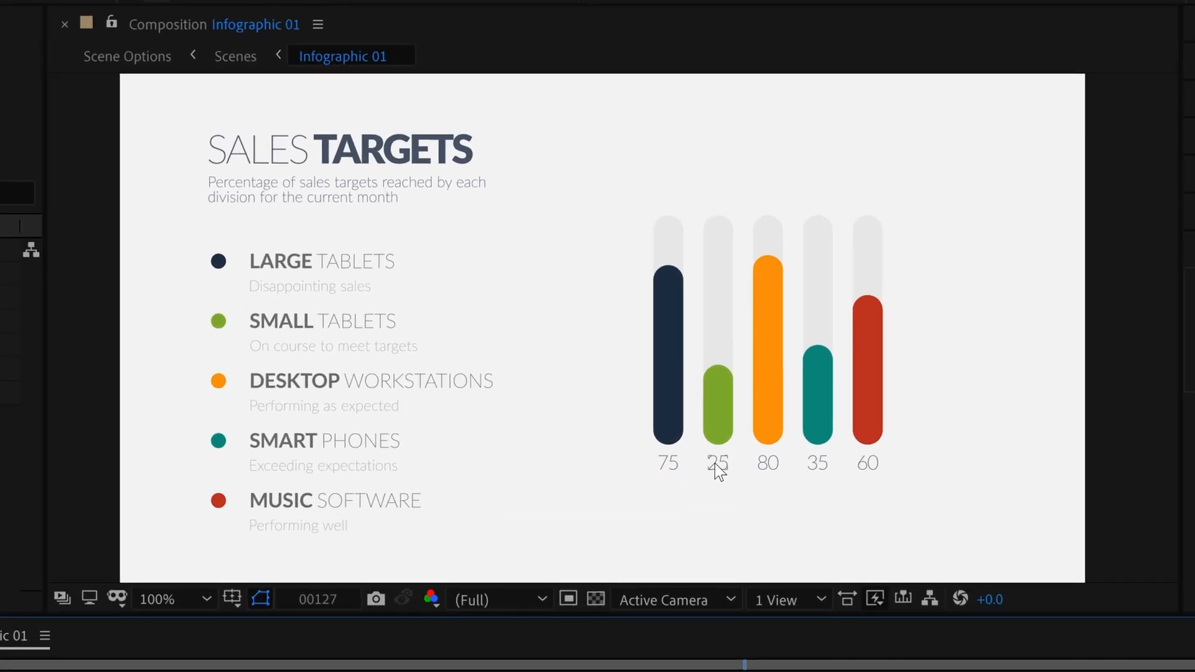
mouse_move(868, 470)
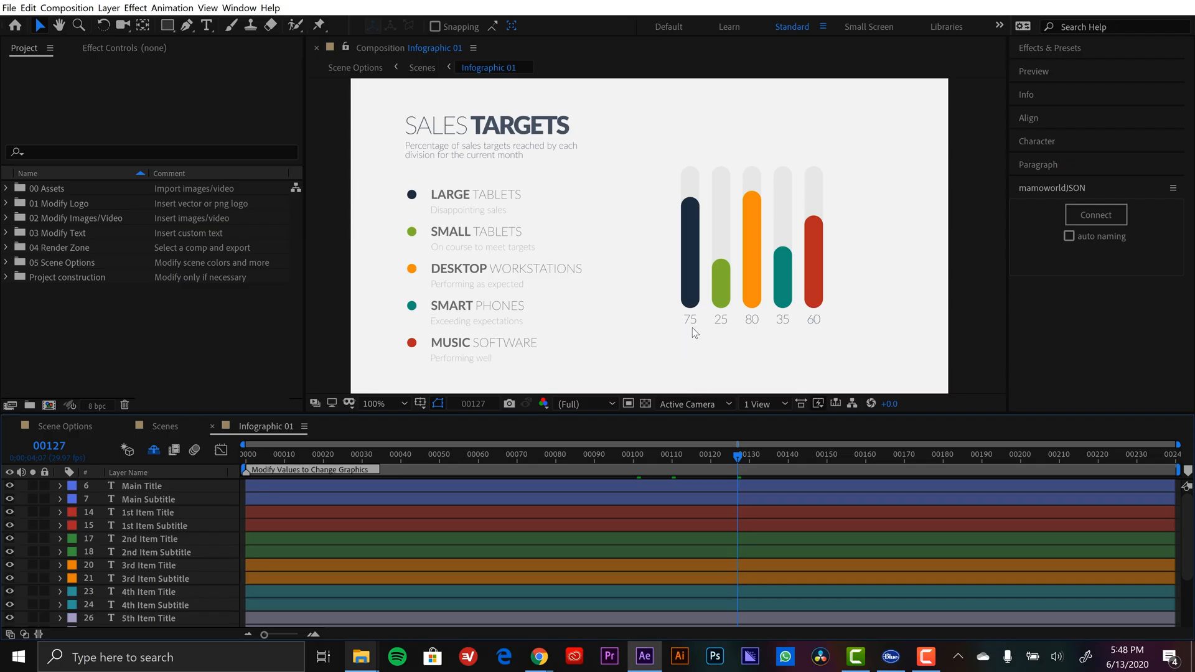
mouse_move(724, 326)
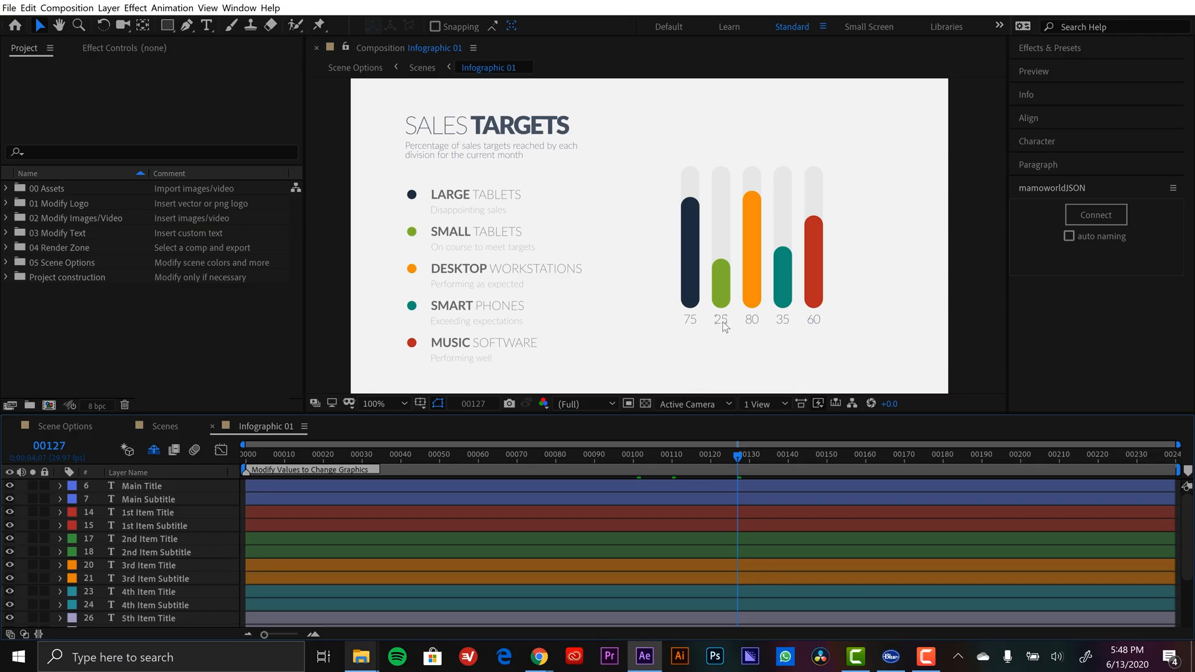
mouse_move(469, 218)
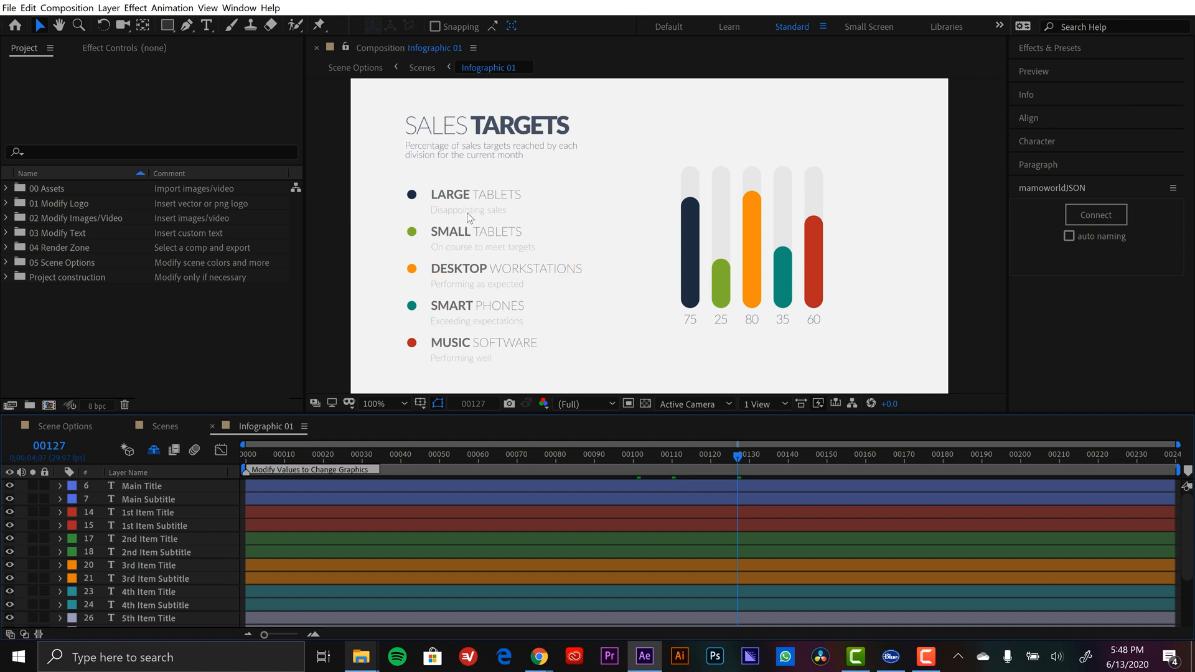
mouse_move(690, 269)
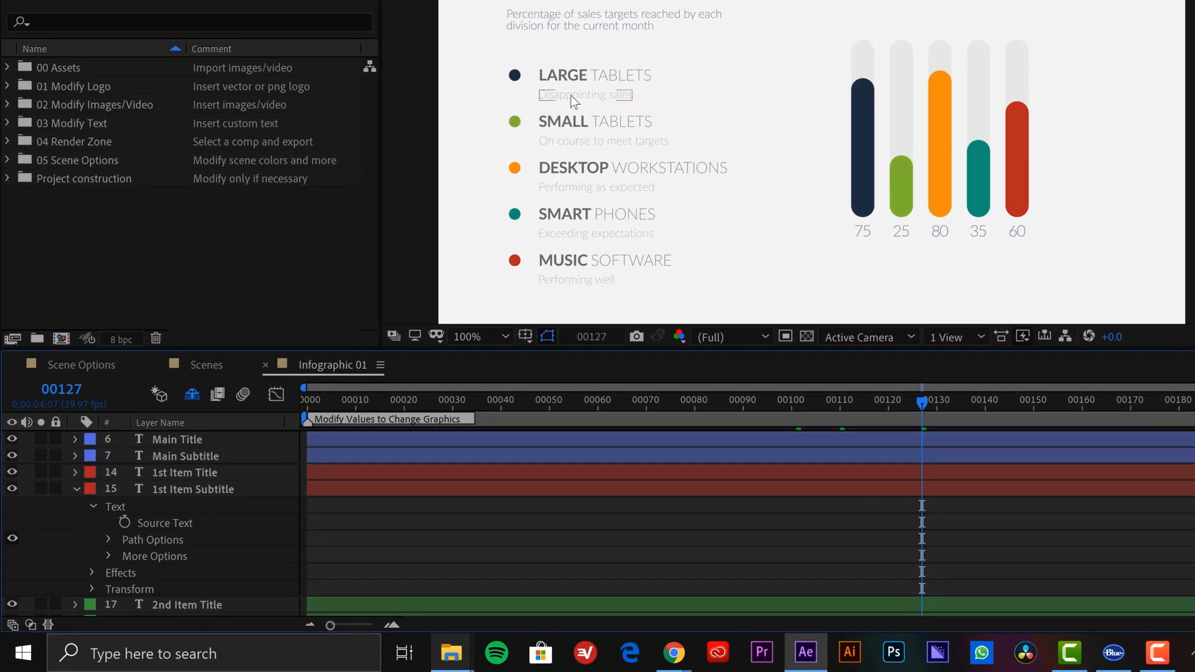
mouse_move(148, 533)
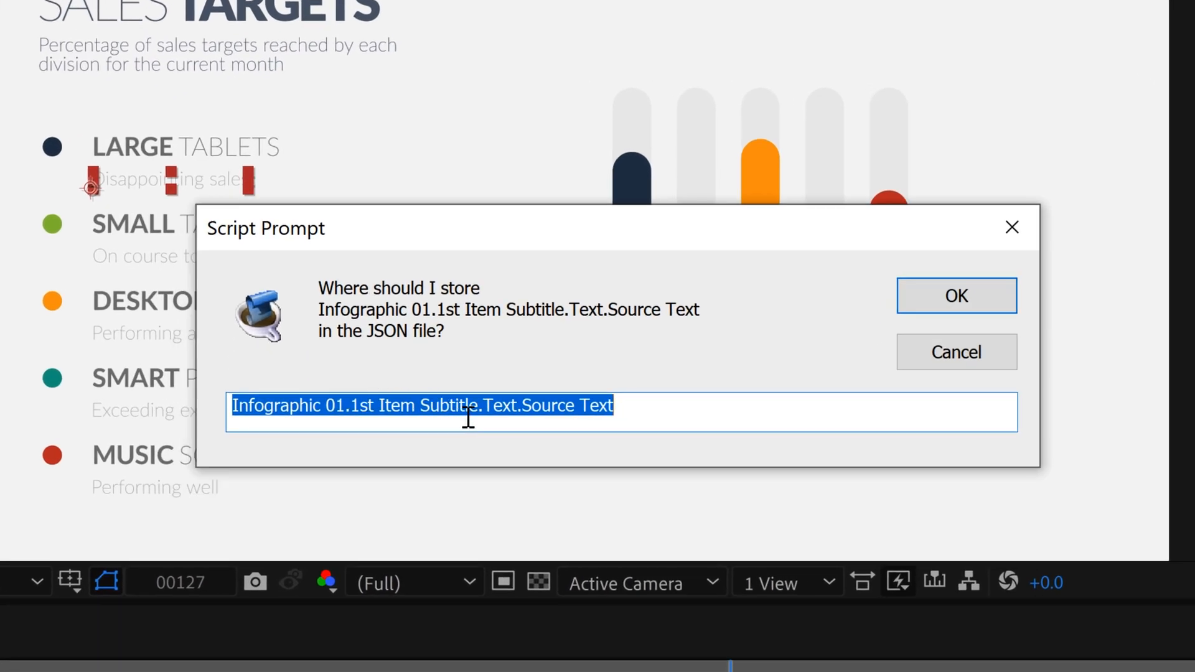
mouse_move(366, 412)
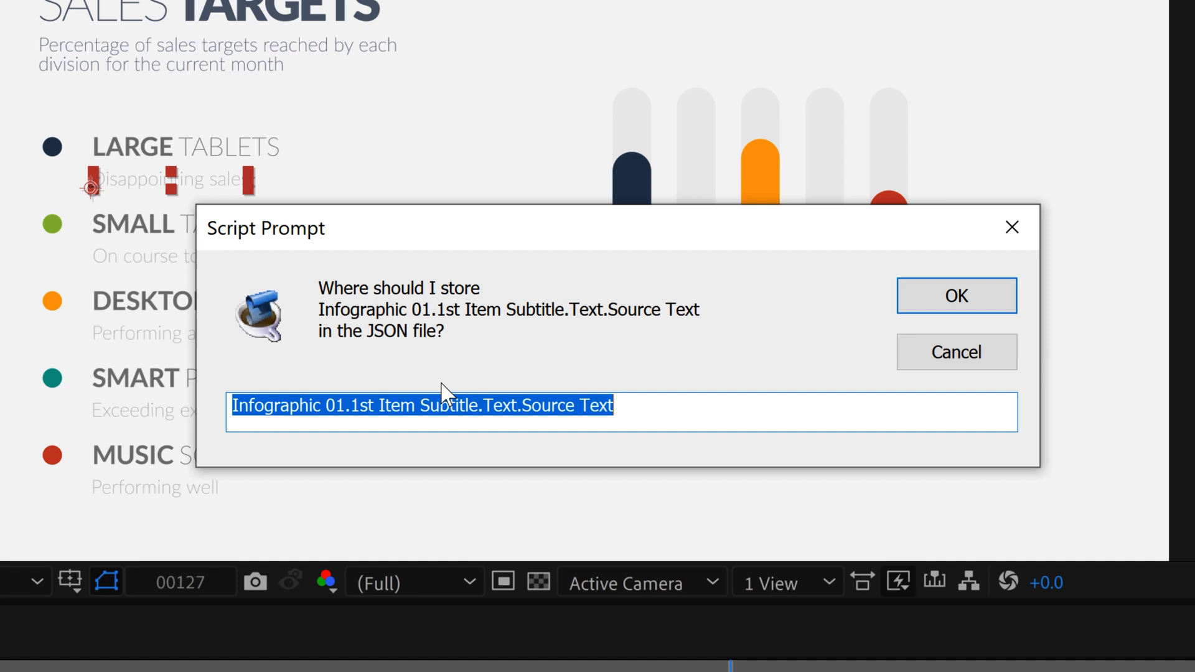
Name the subtitle's JSON key 'Large Tablet Performance' and confirm the connection.
text(Large Tablet)
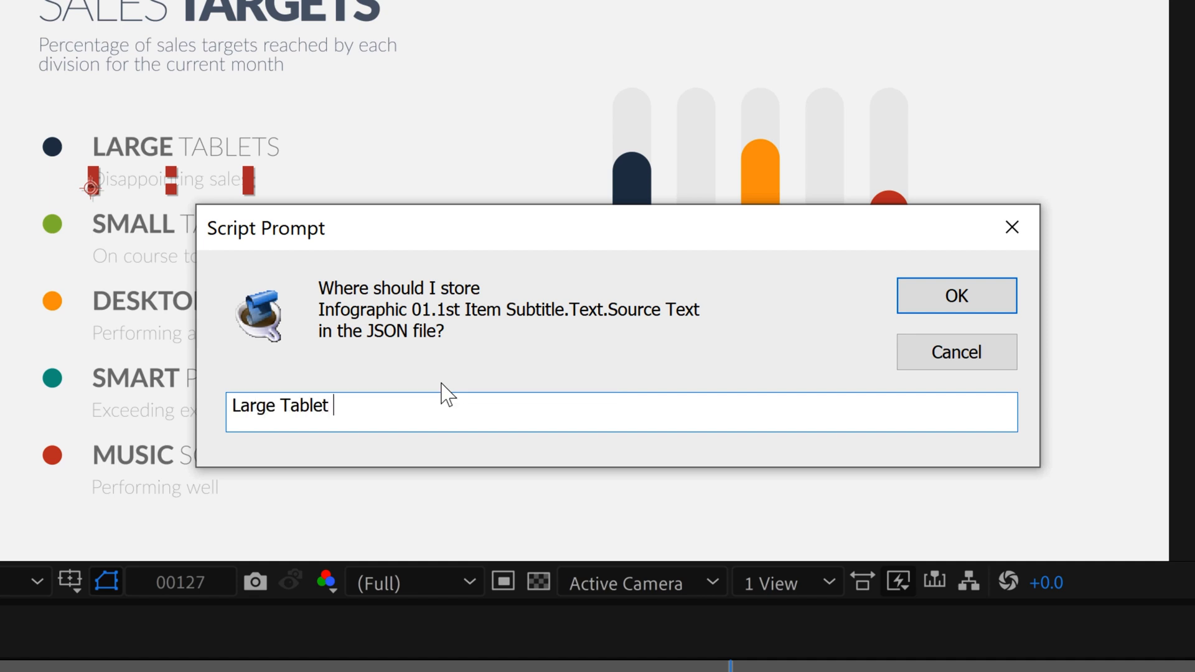
text(Performance)
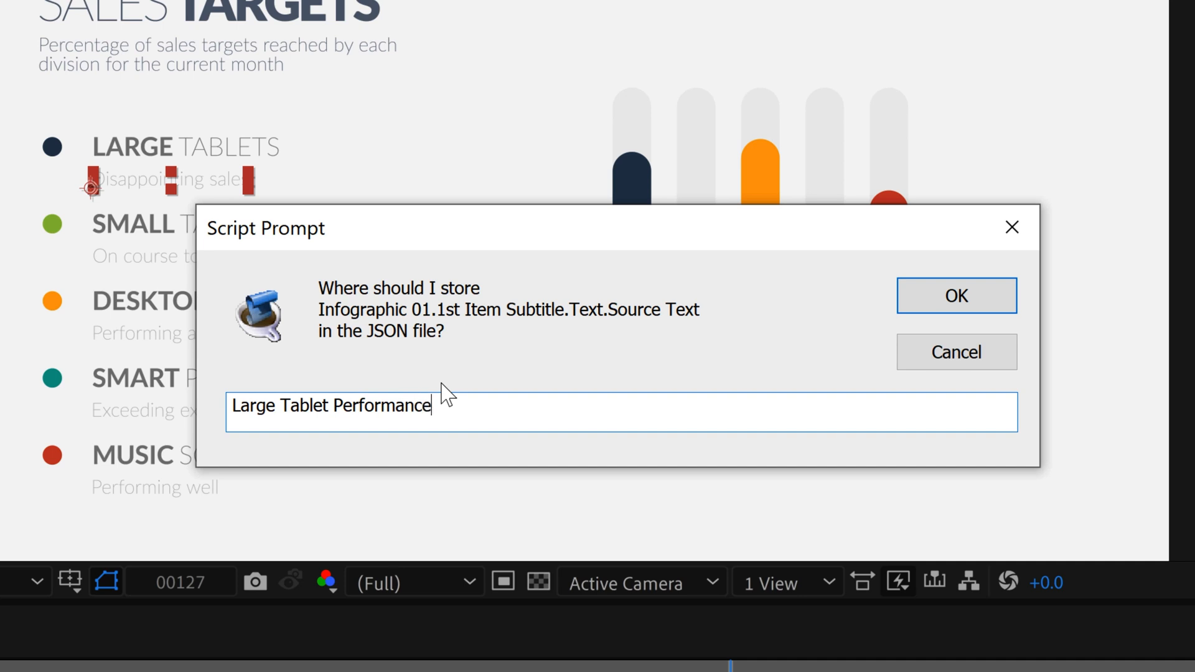
click(954, 296)
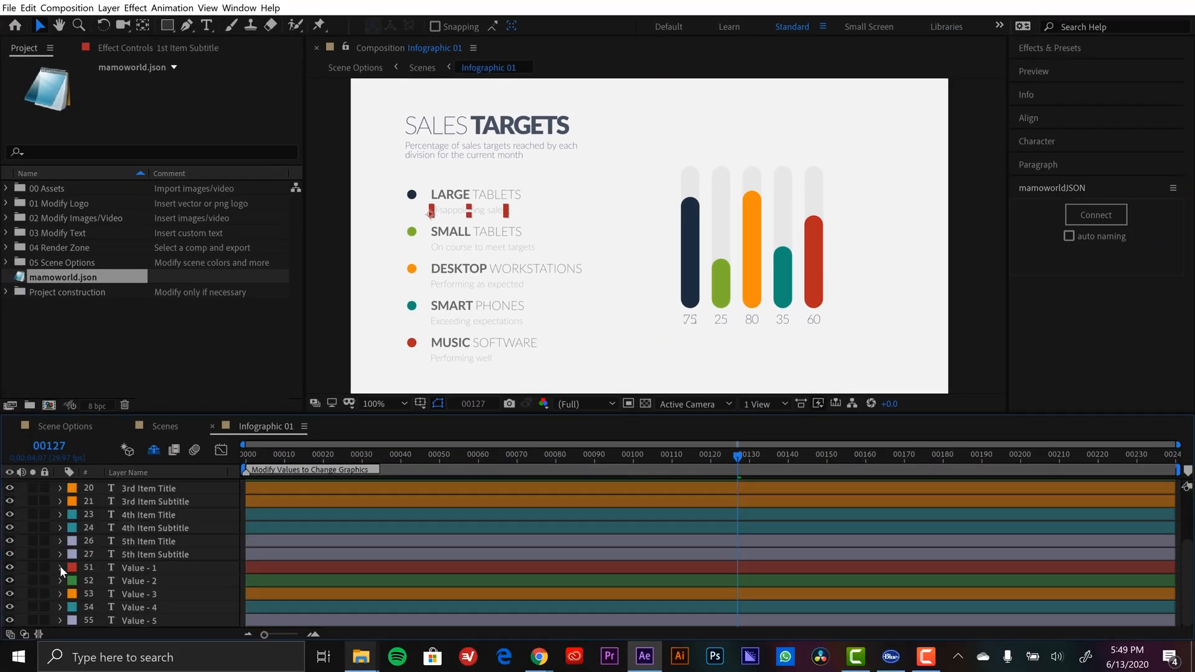
Connect the Value - 1 Source Text to mamoworld.json under a Large Tablets value key.
click(60, 569)
text(L)
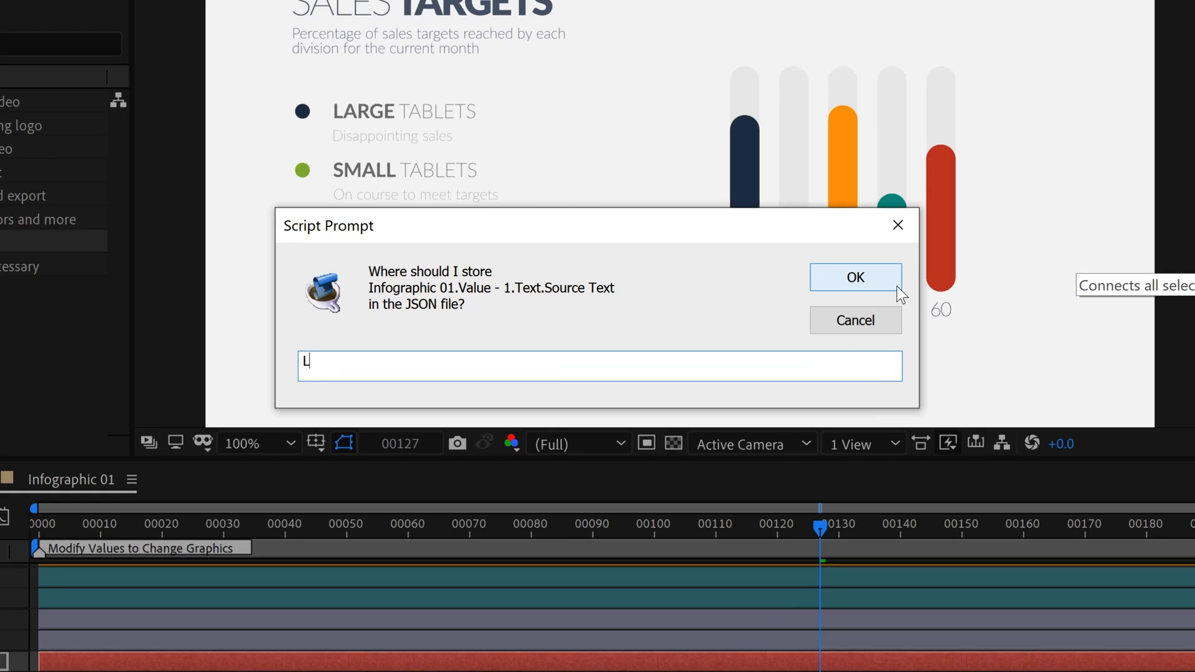
text(arge Tablets Val)
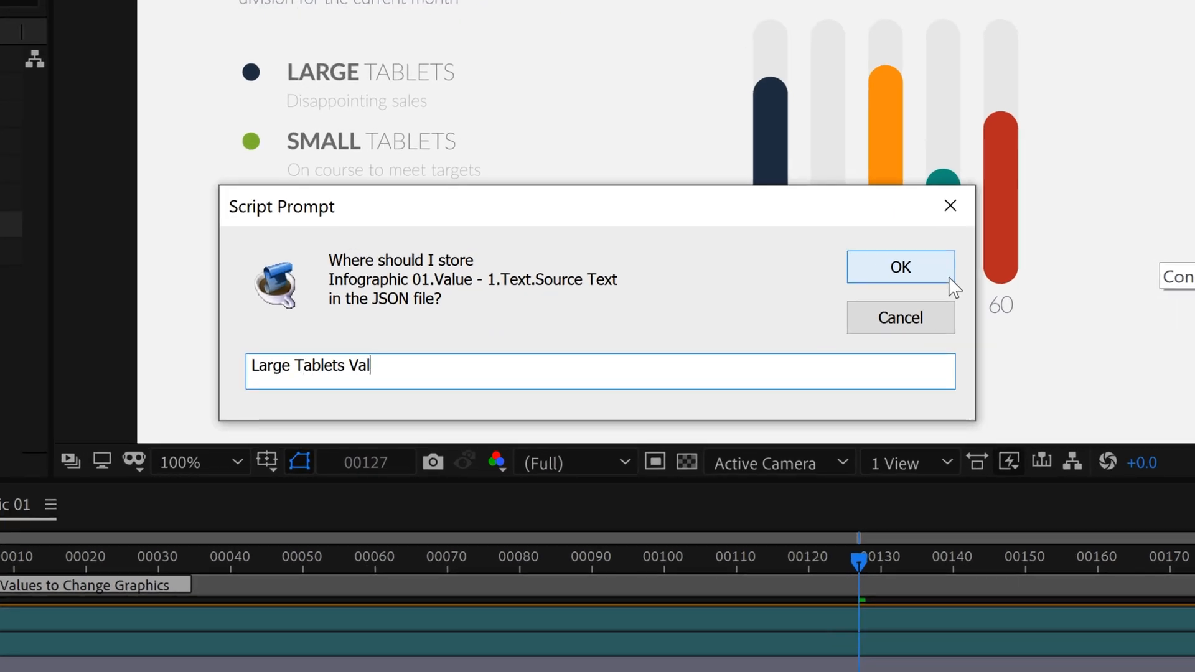
click(899, 267)
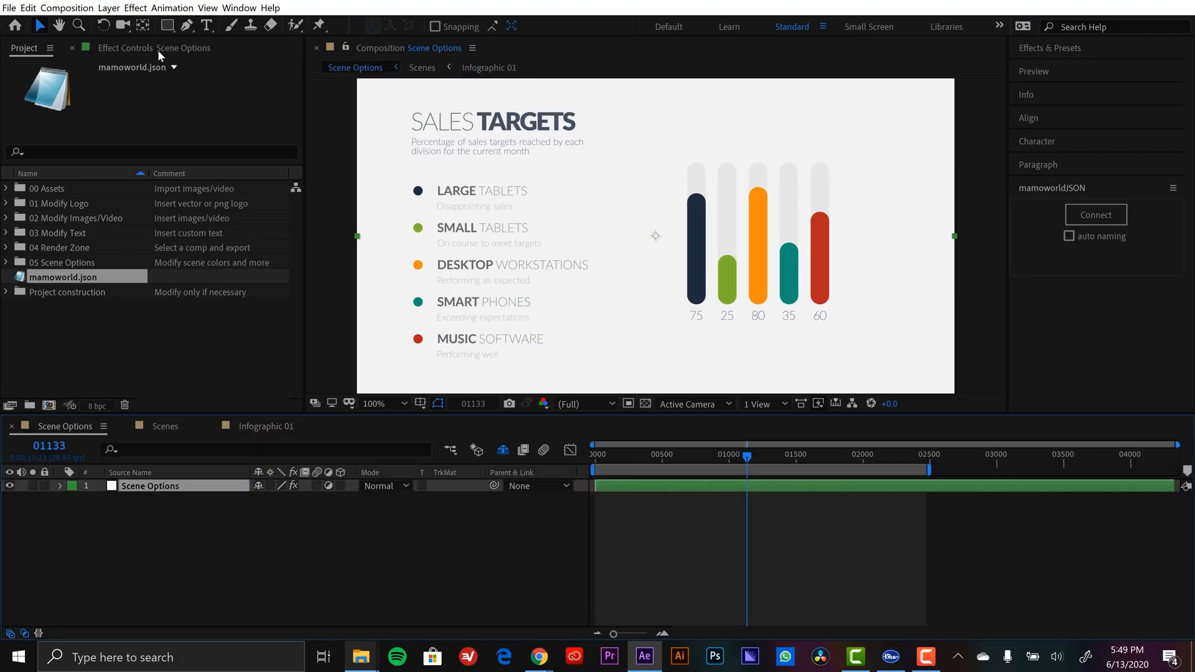
Connect Scene Options' navy Color 04 to mamoworld.json as 'Large Tablets Color'.
click(124, 47)
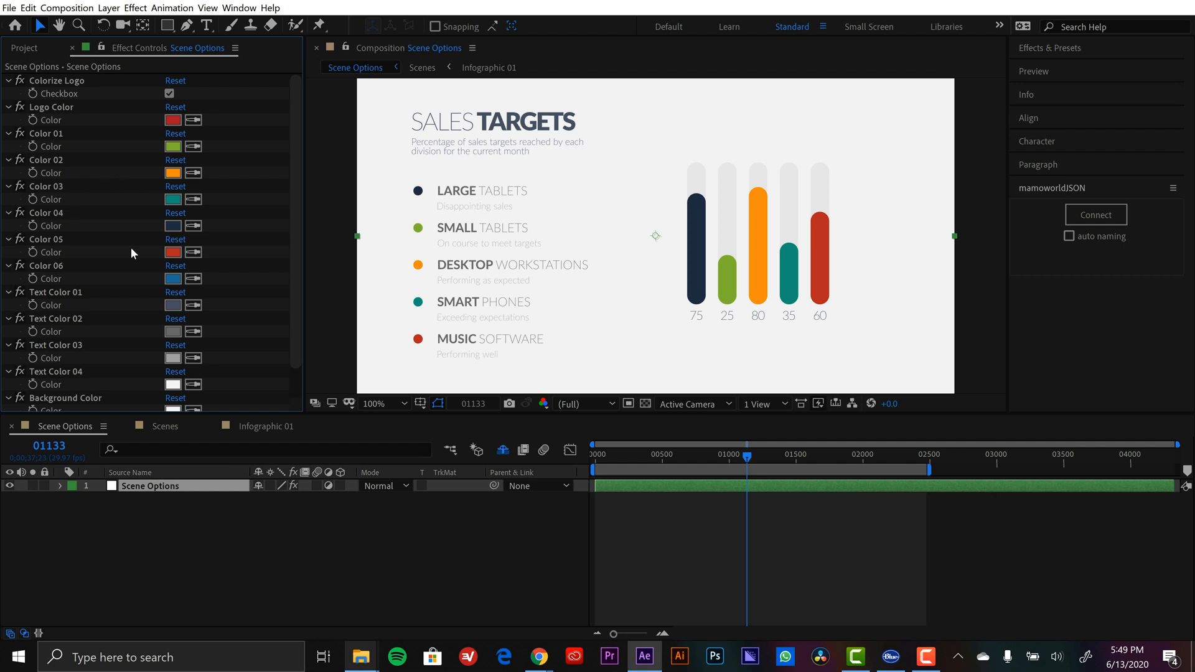
click(171, 331)
text(Large Tablets Color)
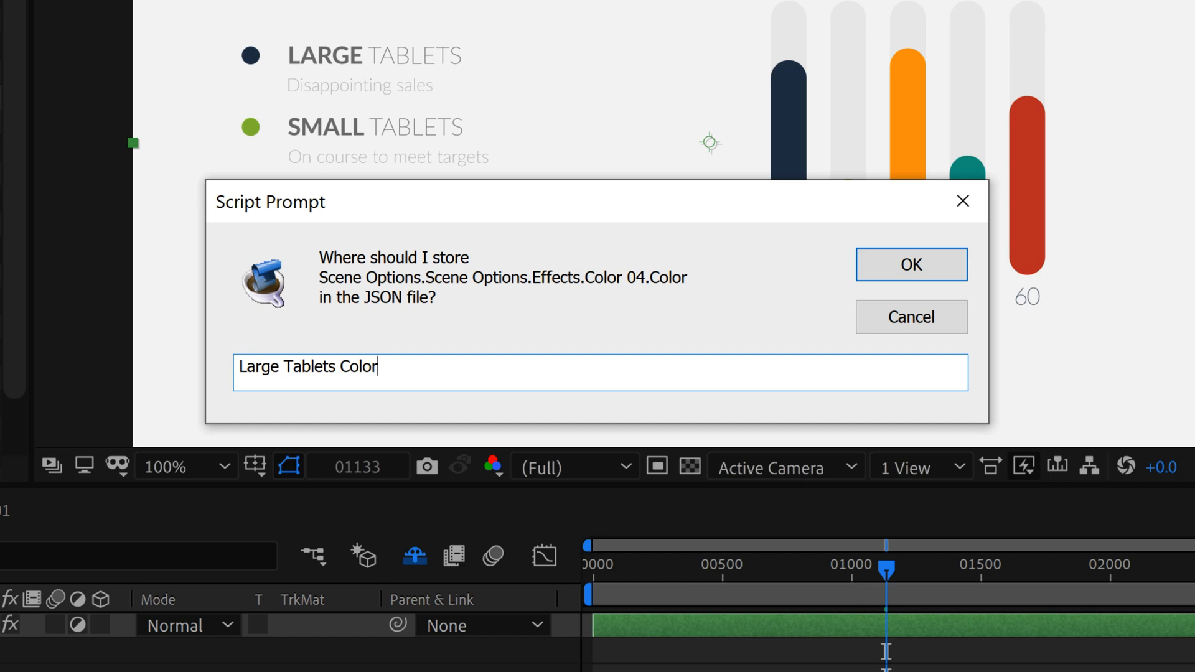
click(909, 264)
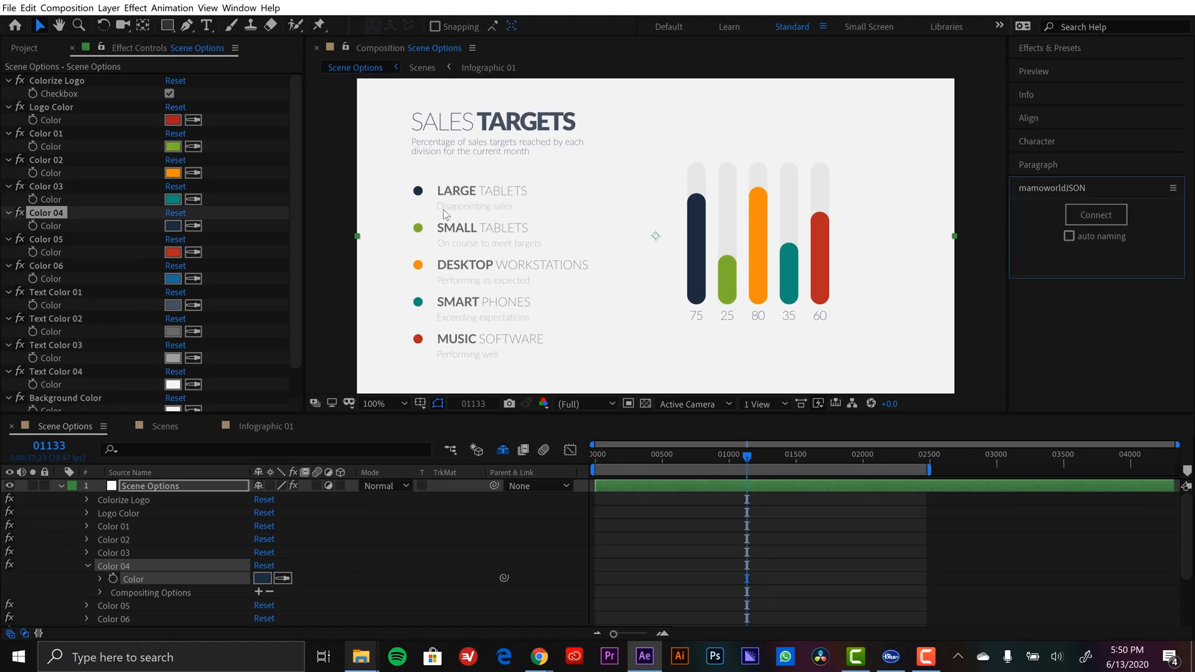
mouse_move(705, 319)
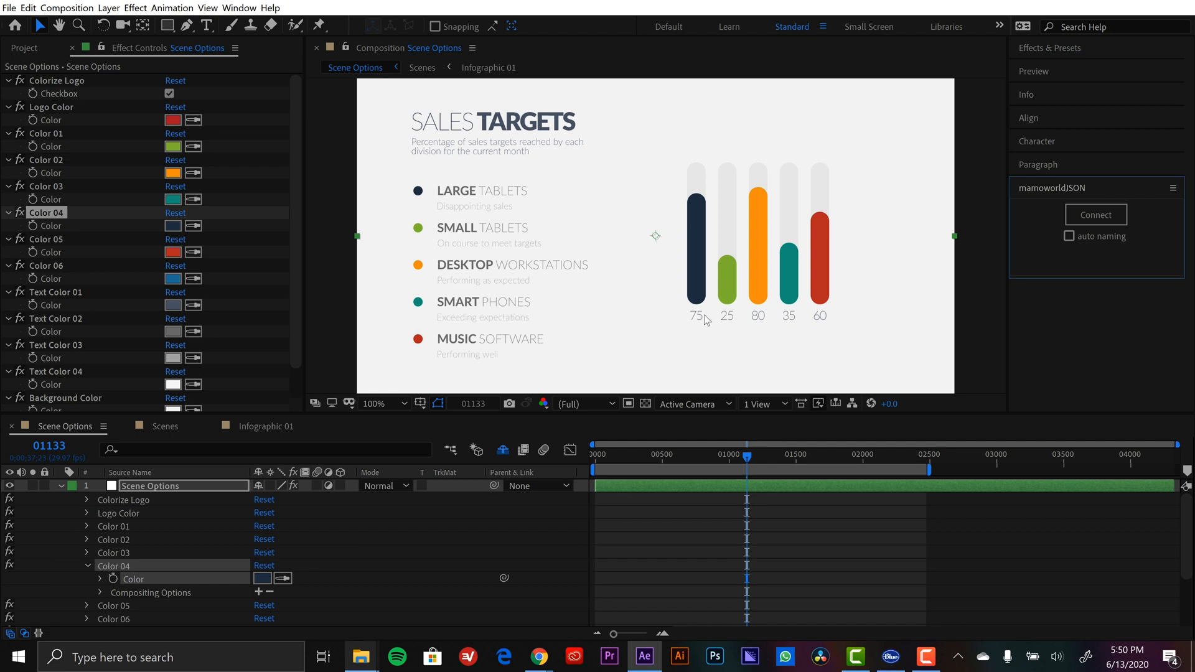
mouse_move(698, 267)
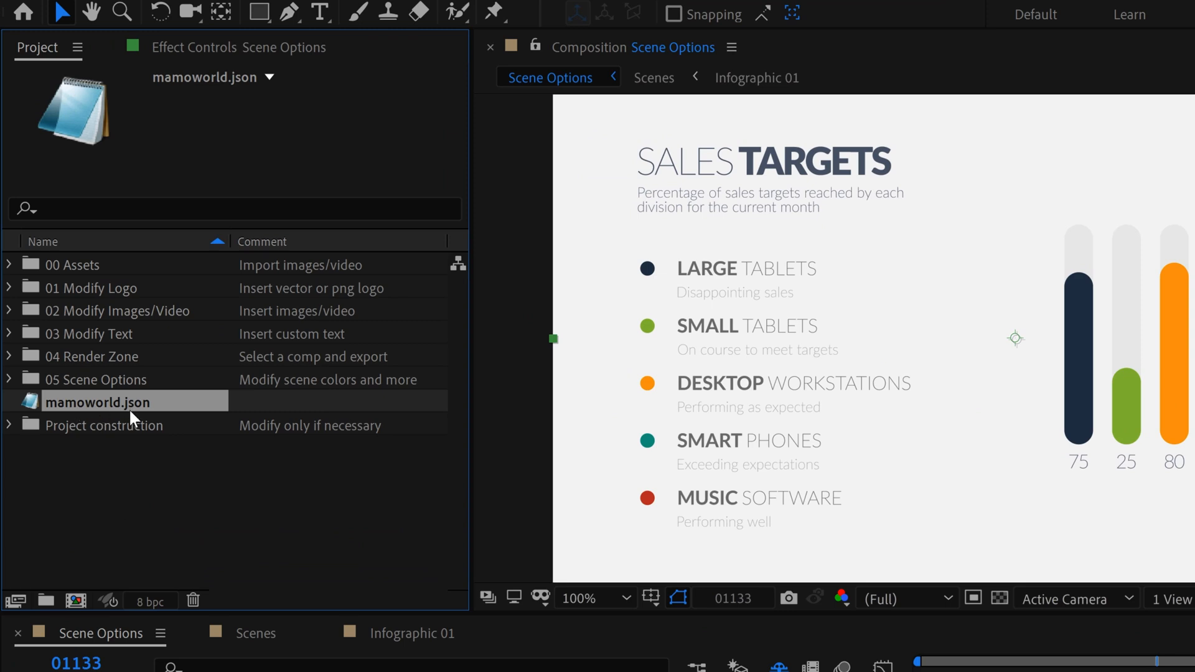
Reveal mamoworld.json in File Explorer and select it in the project folder.
right_click(98, 402)
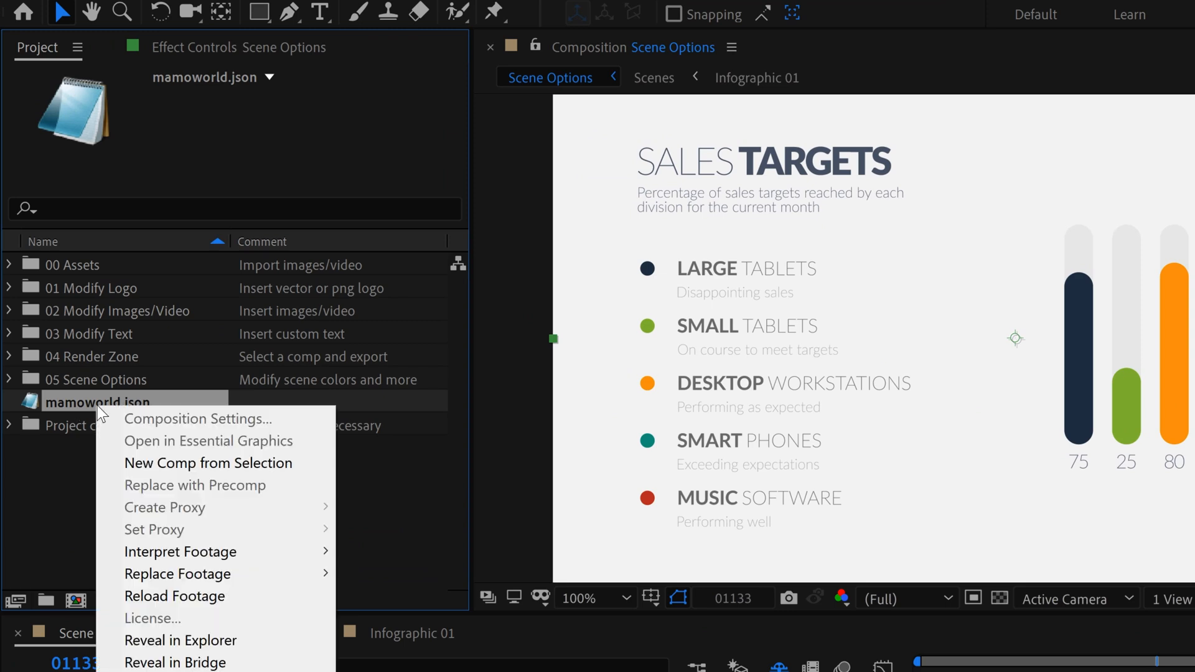
click(180, 640)
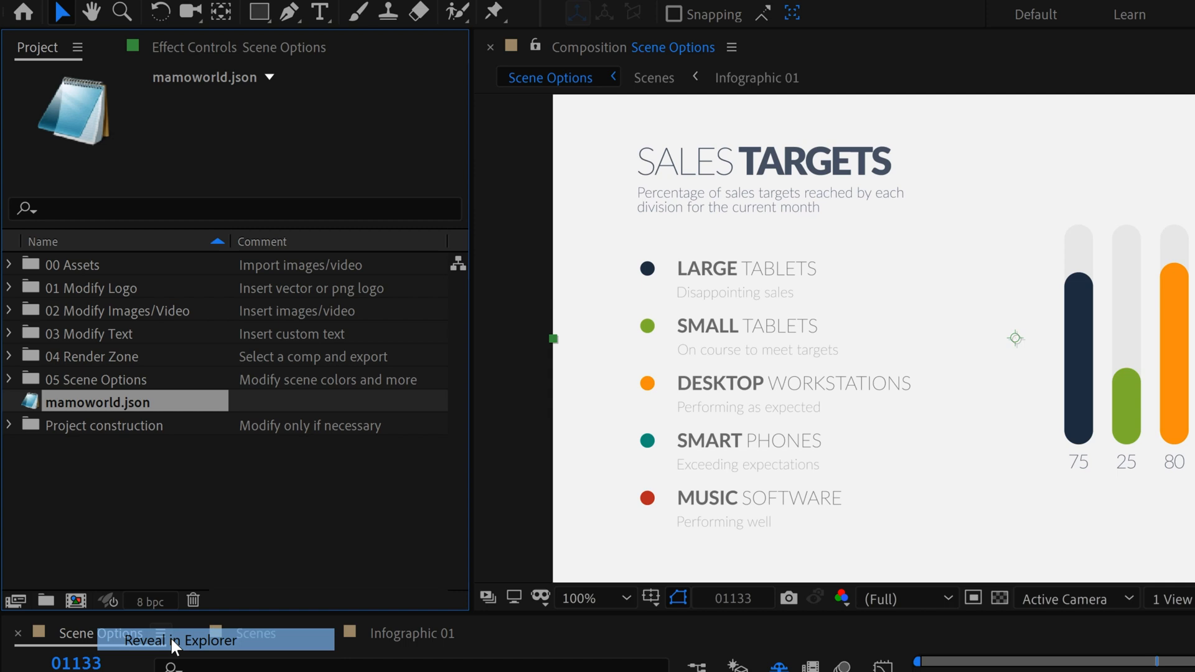
click(179, 639)
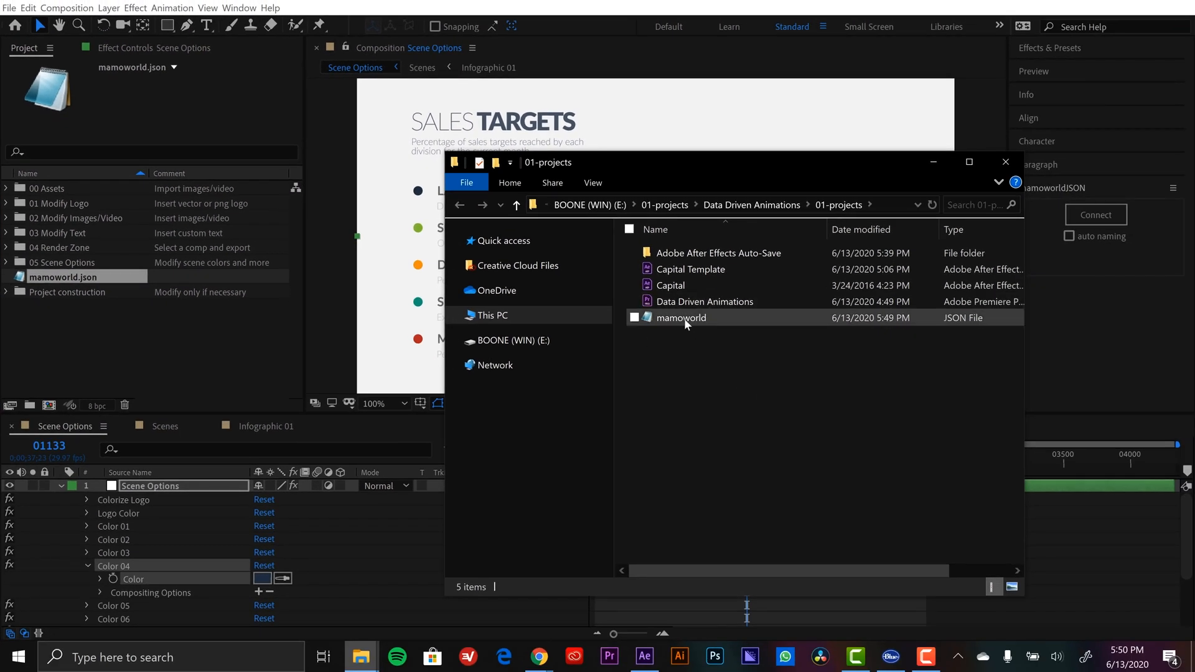
click(680, 318)
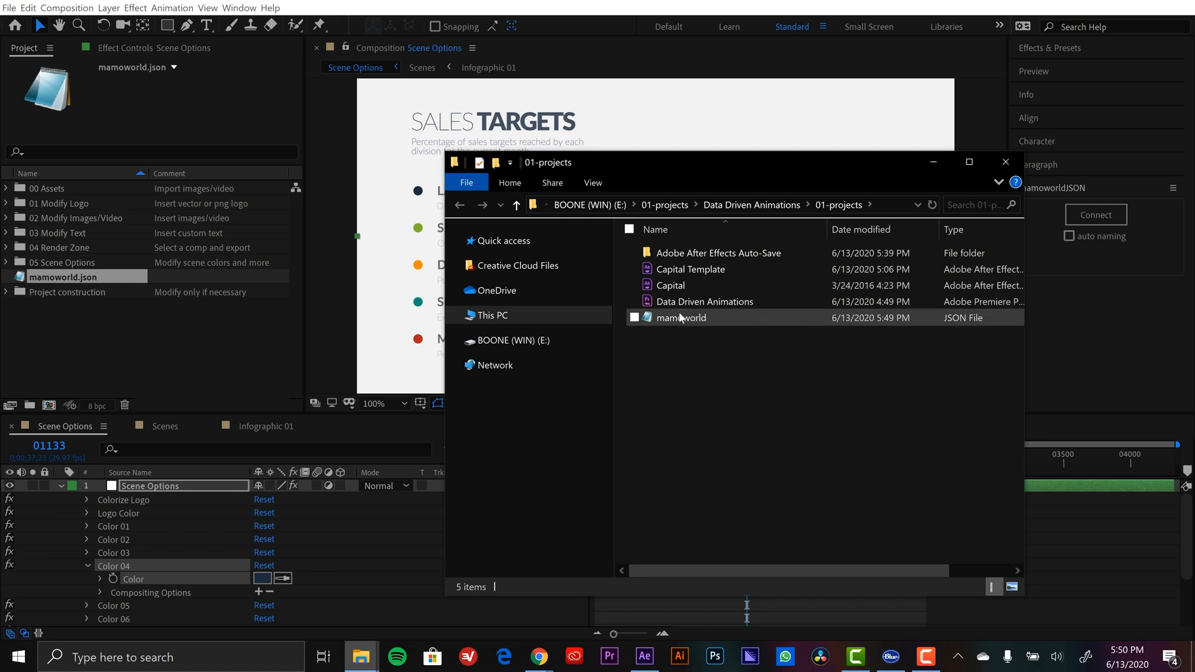
Open mamoworld.json in Notepad to view its three Large Tablets entries.
double_click(679, 318)
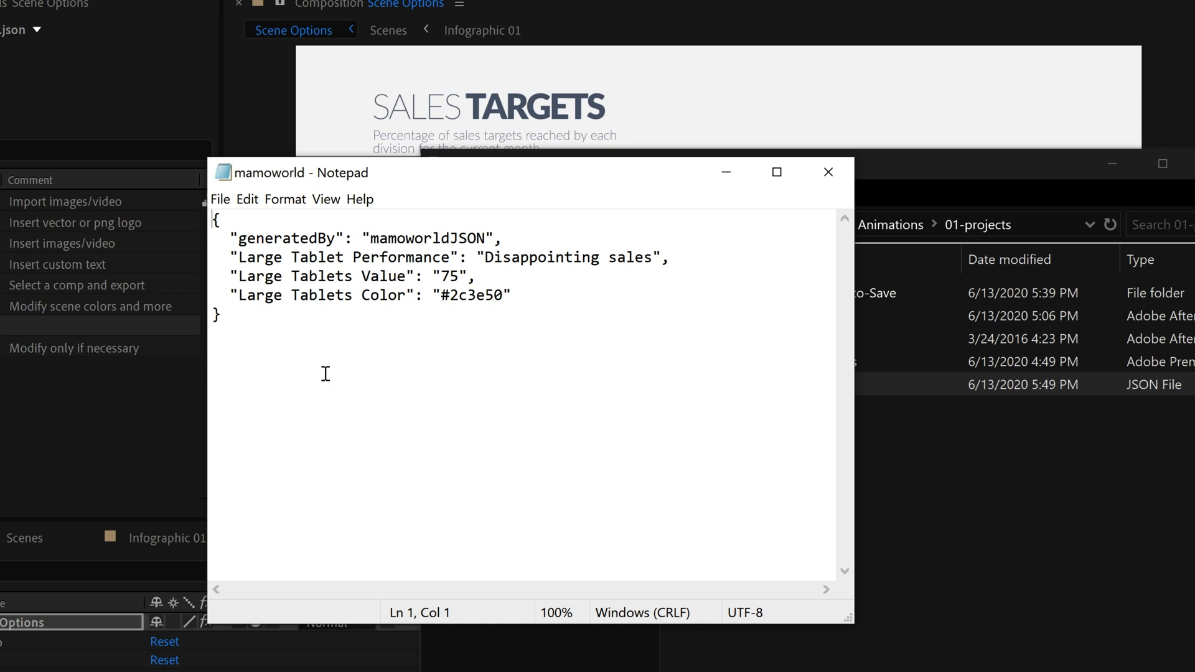
mouse_move(365, 317)
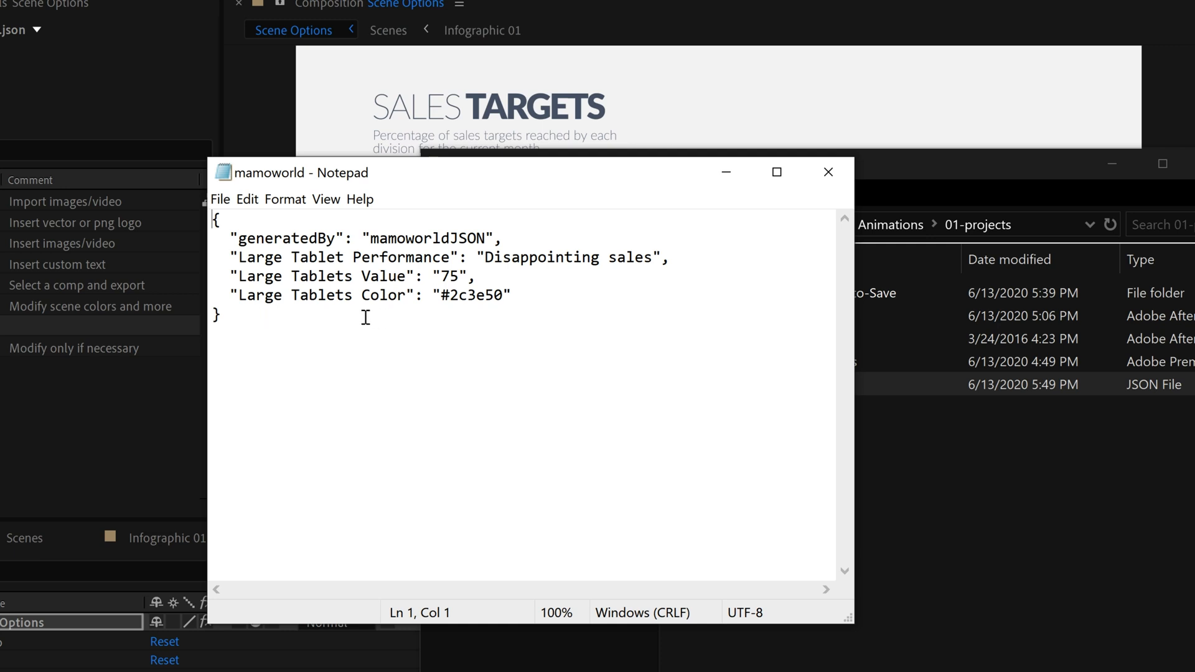
mouse_move(255, 257)
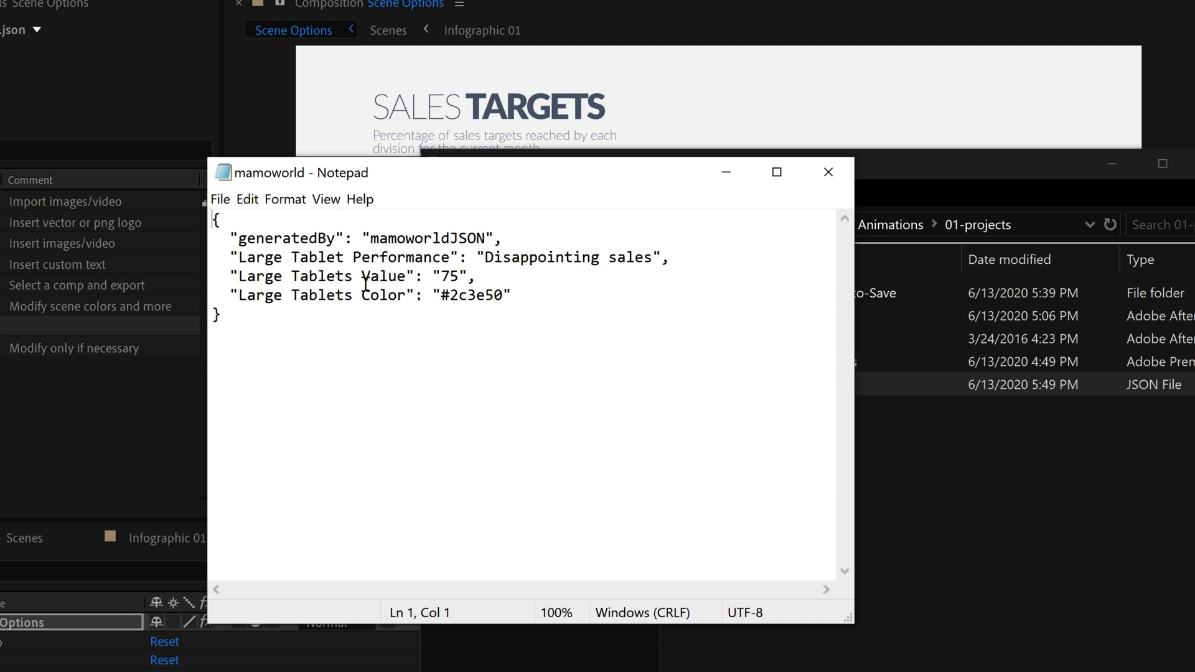
mouse_move(402, 312)
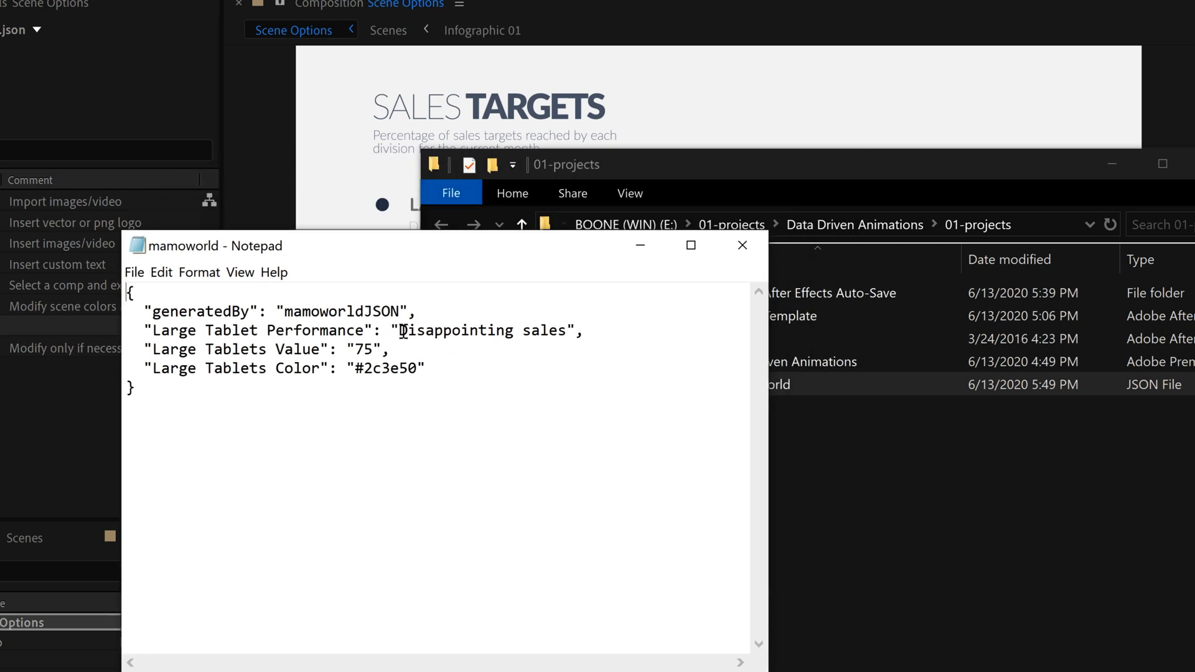
Replace the subtitle text with 'Loser', set the value to 10, and select the colour hex.
drag(399, 330, 563, 330)
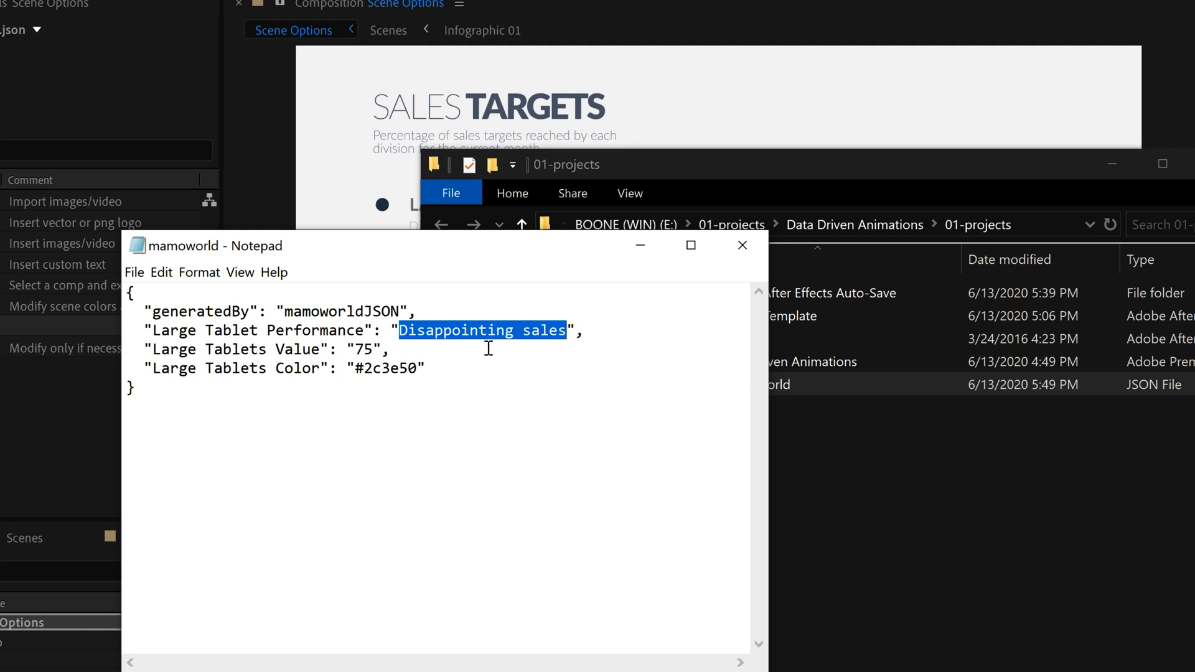
text(Very)
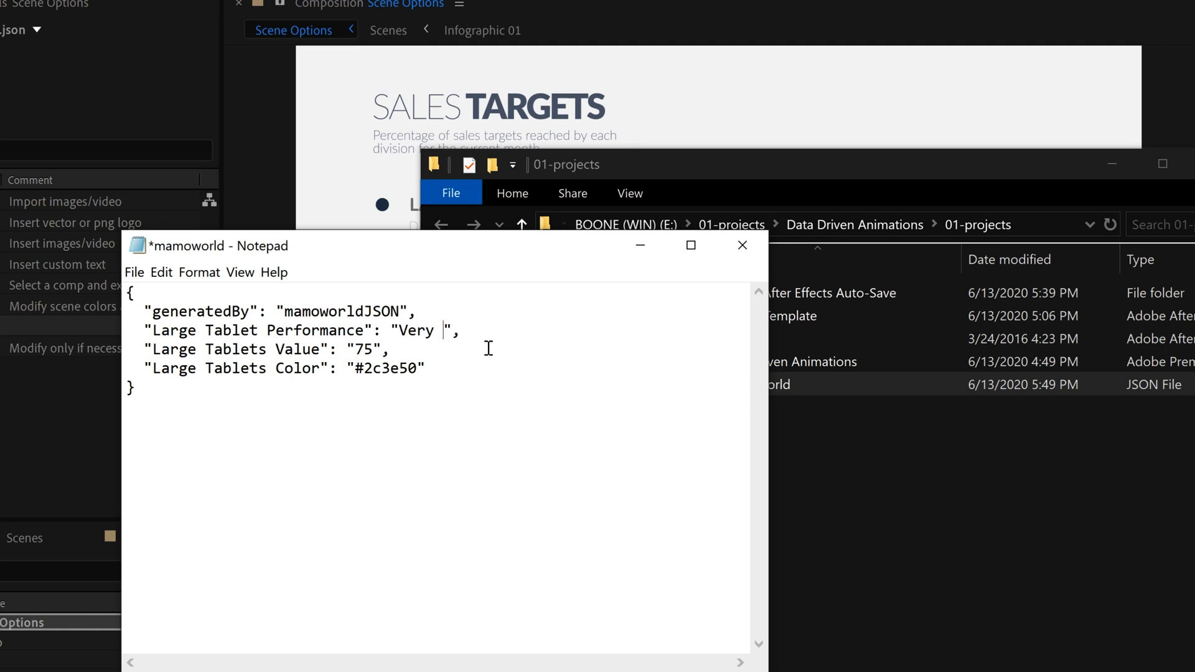
text(Bad Job!)
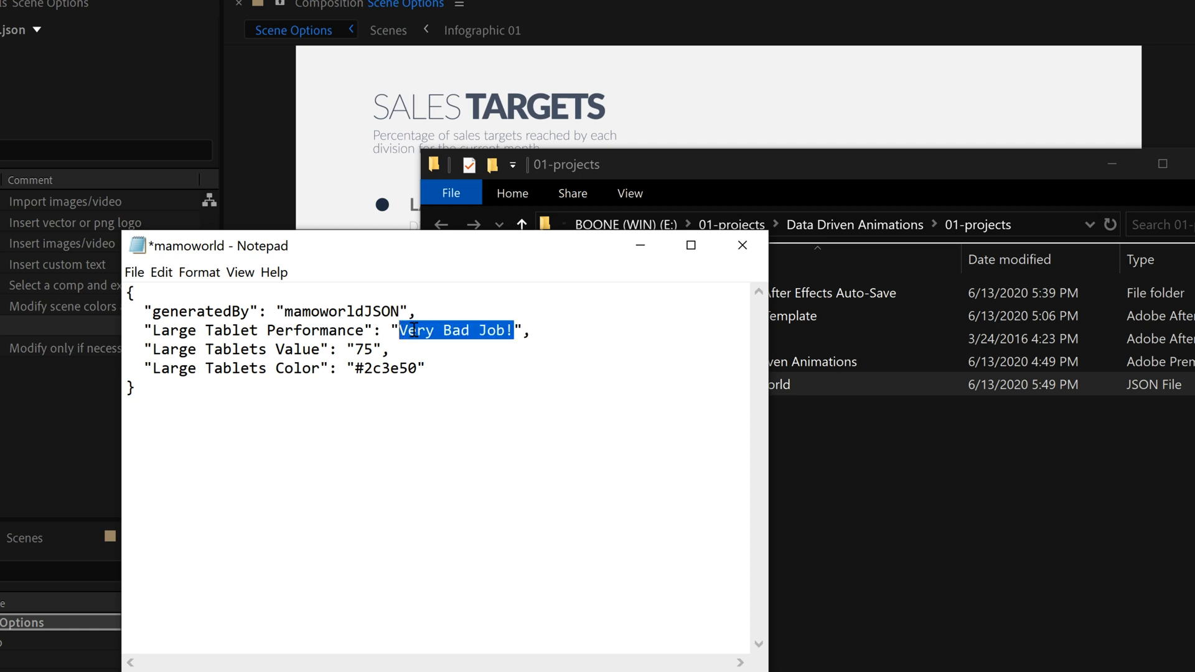
text(Loser)
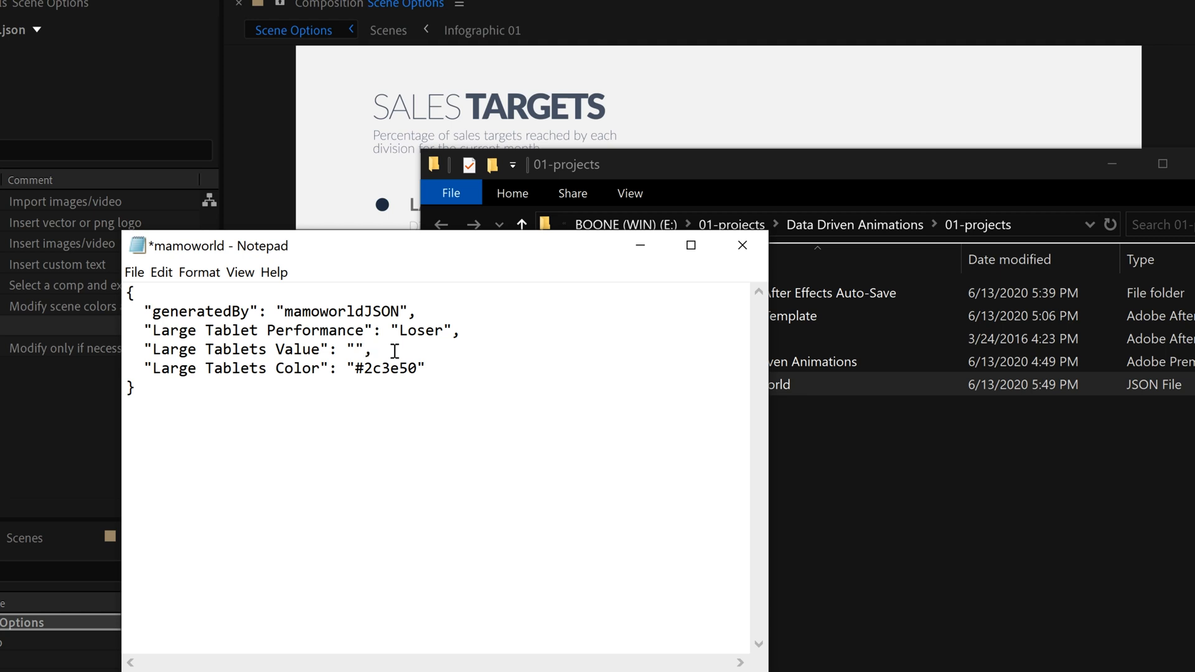
text(10)
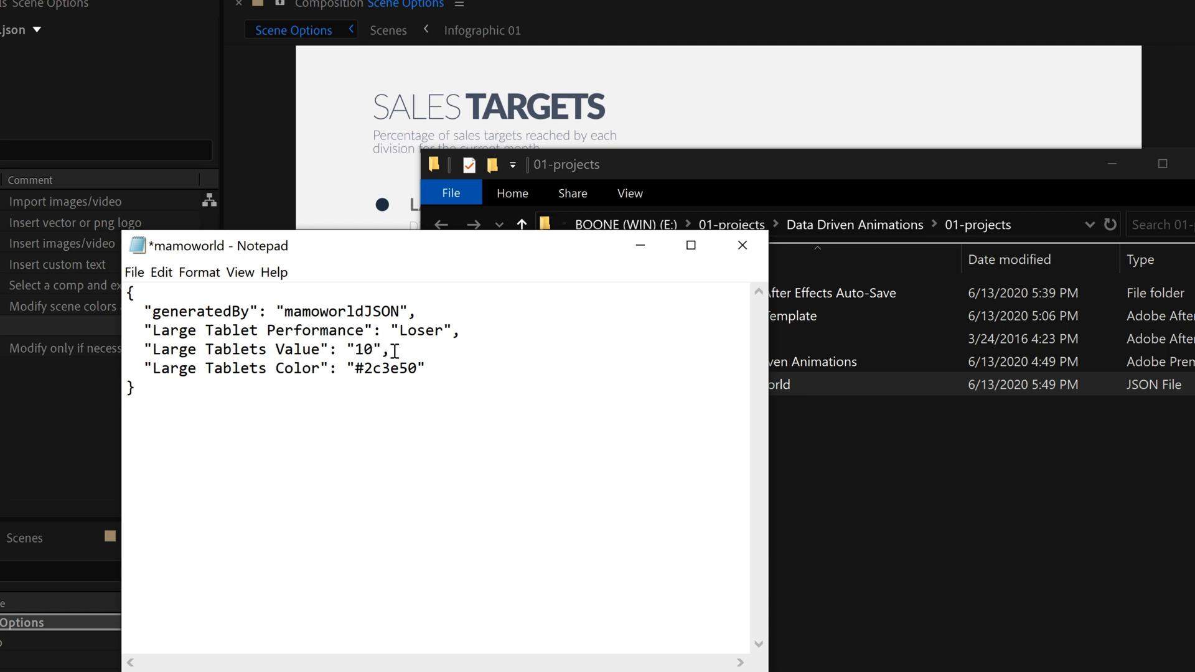
double_click(361, 368)
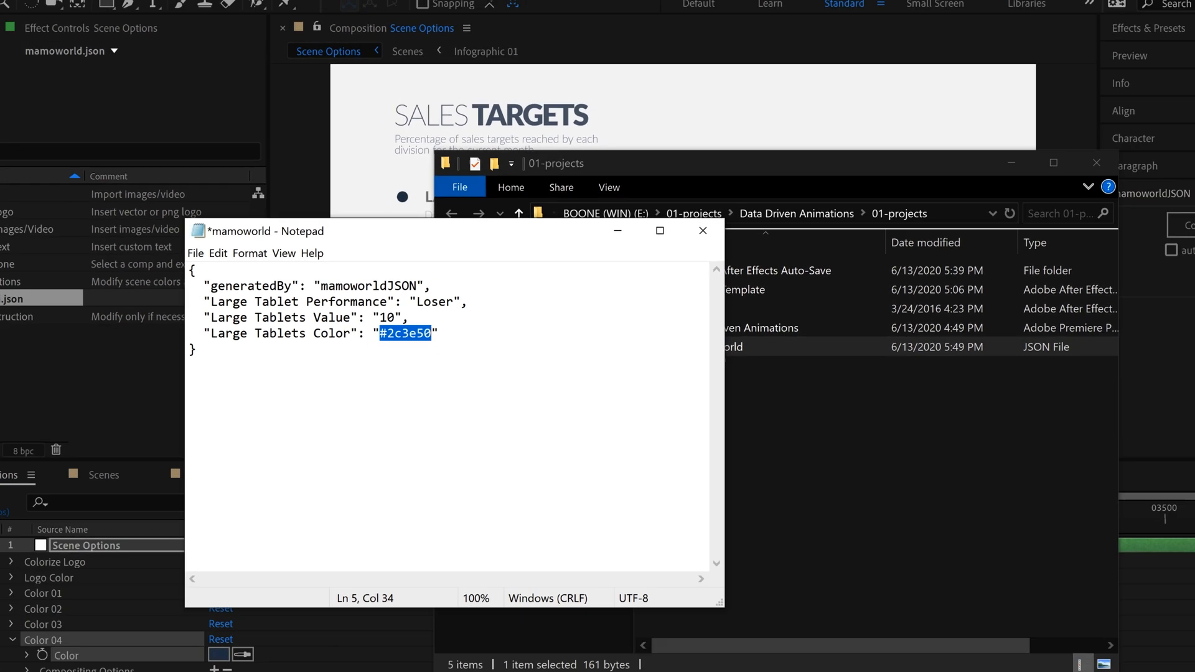
Shift the Adobe Color wheel to deeper blues and grab the #345EBA hex code.
click(525, 657)
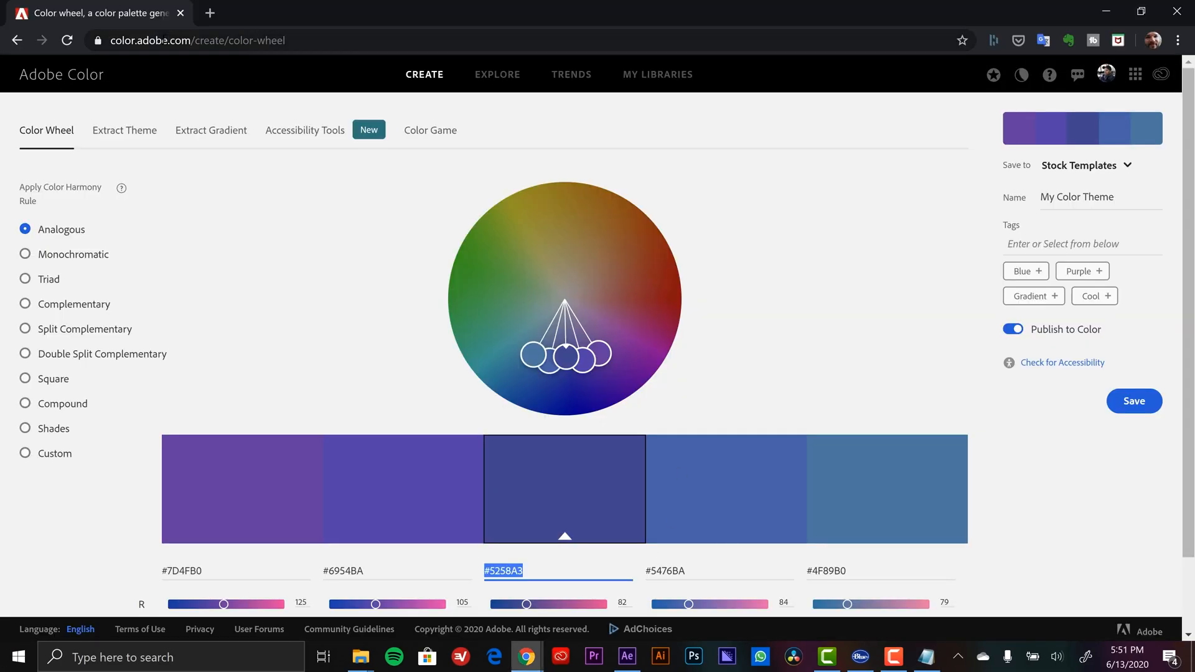
drag(563, 355, 583, 355)
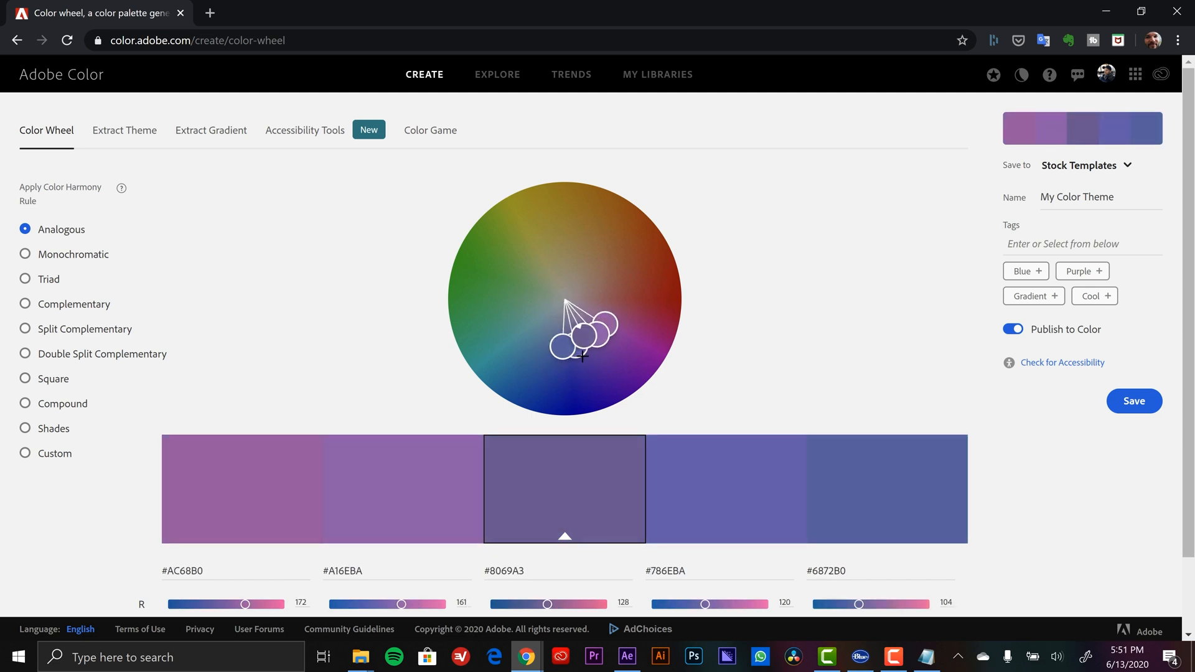
drag(583, 352, 564, 376)
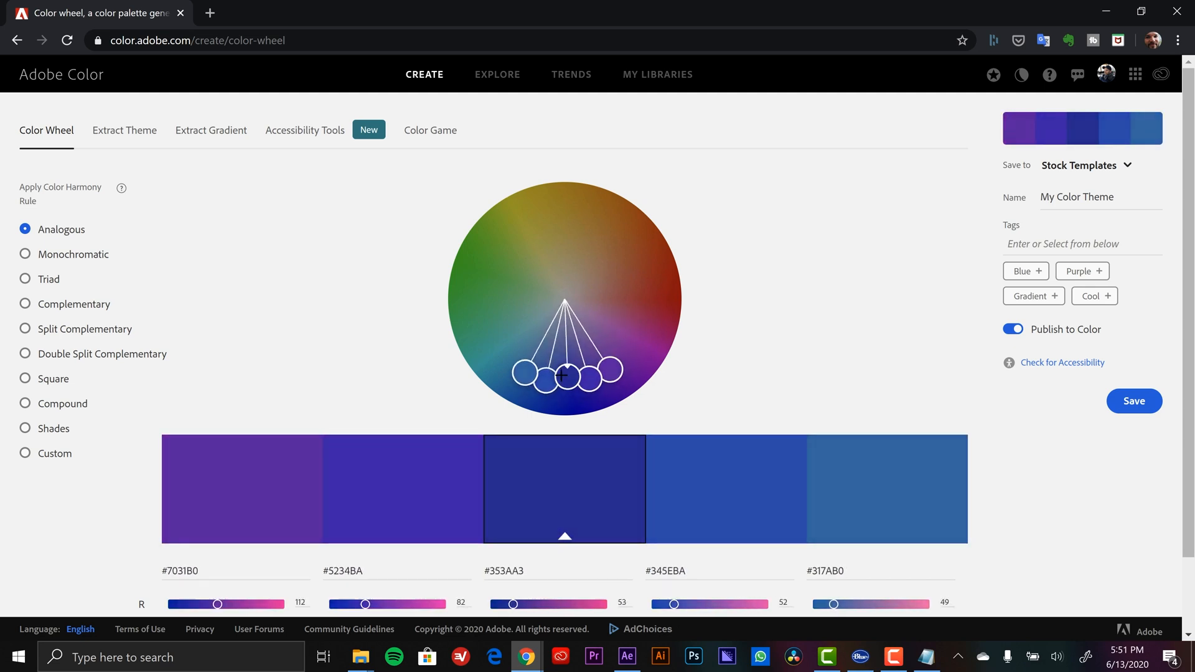
scroll(down, 3)
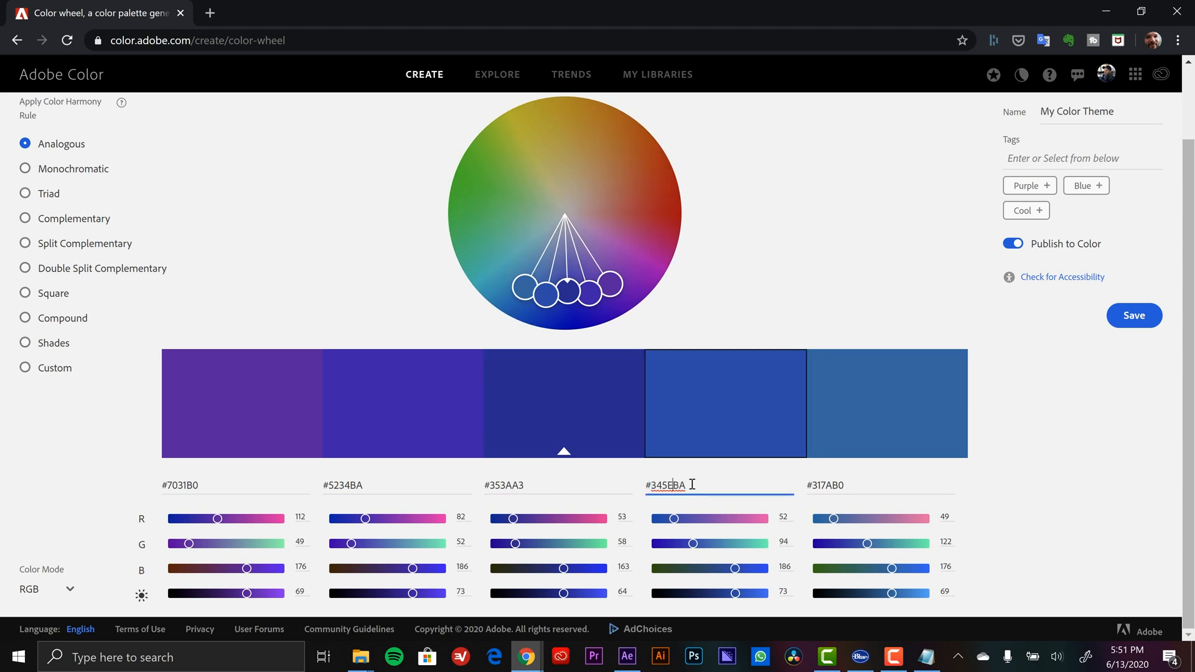
double_click(664, 484)
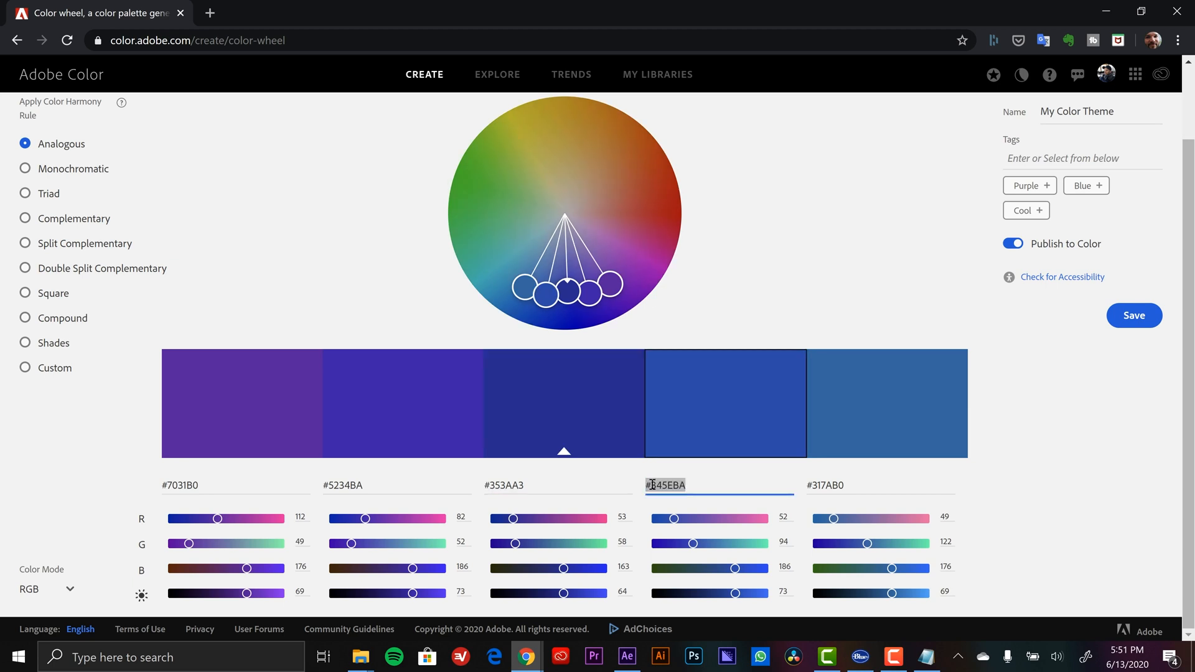
click(925, 657)
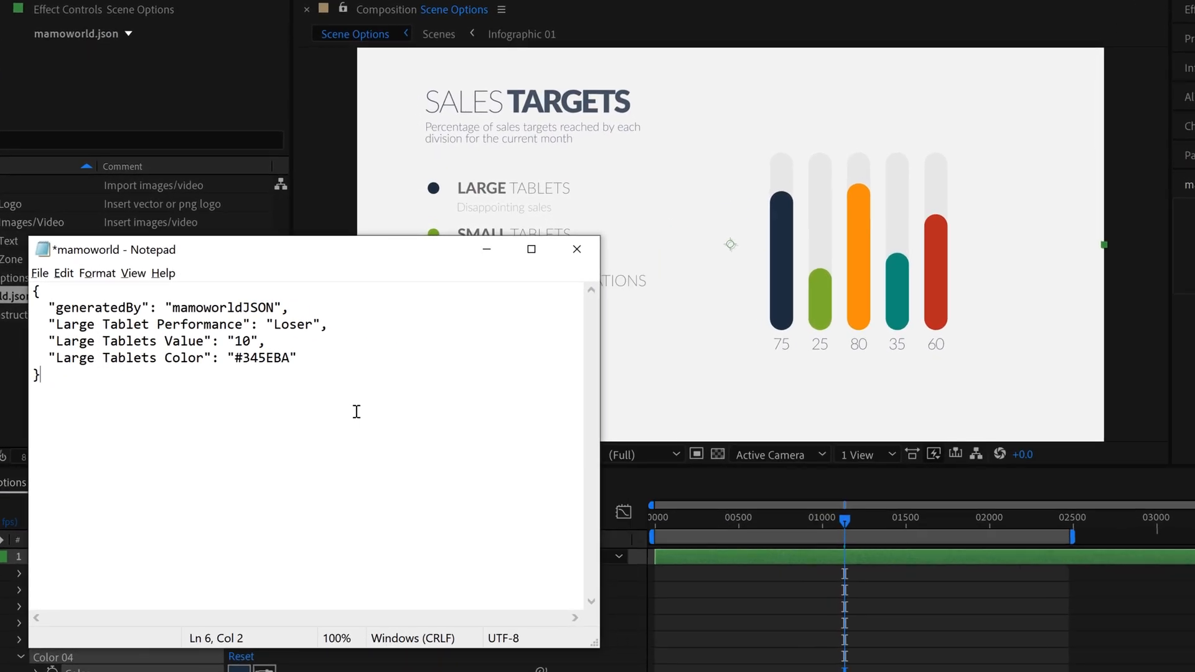
Save mamoworld.json with the Large Tablets Color #345EBA in place.
key(ctrl+s)
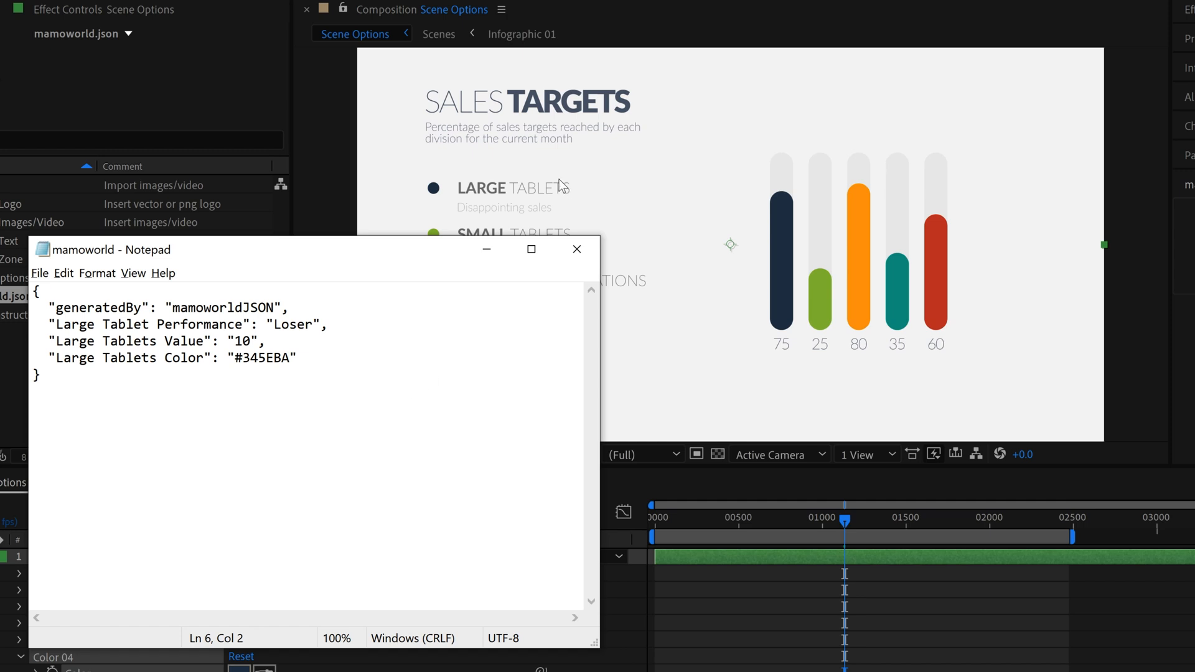